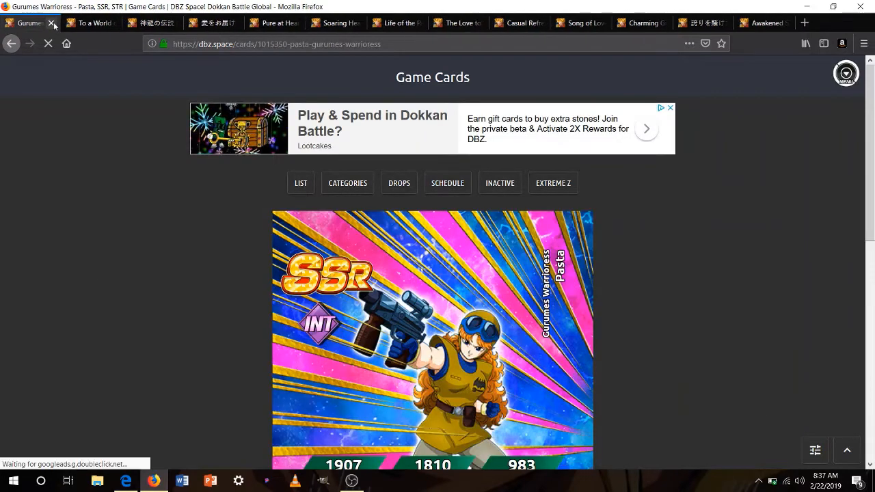
Scroll past Pasta's card art to her stats, leader, super attack, passive and link skills.
scroll("down", 3)
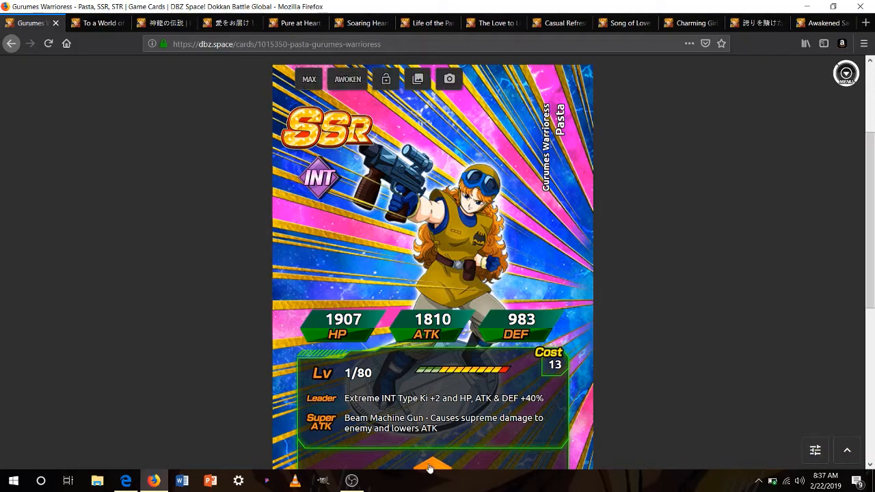
scroll("down", 3)
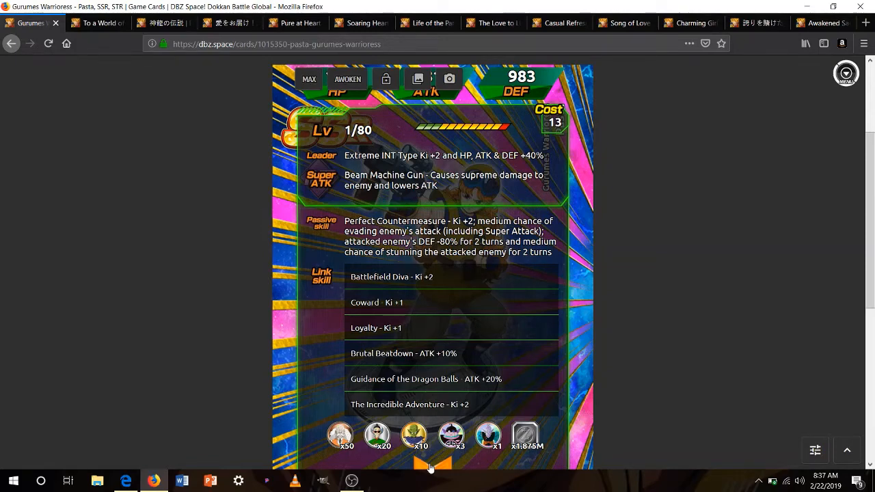
mouse_move(350, 101)
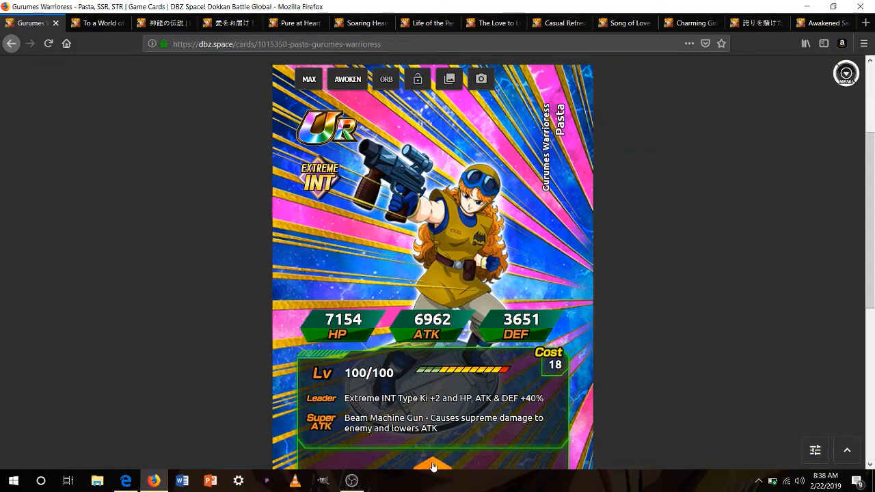
Scroll to the maxed Pasta card's leader, passive and link skills.
scroll("down", 3)
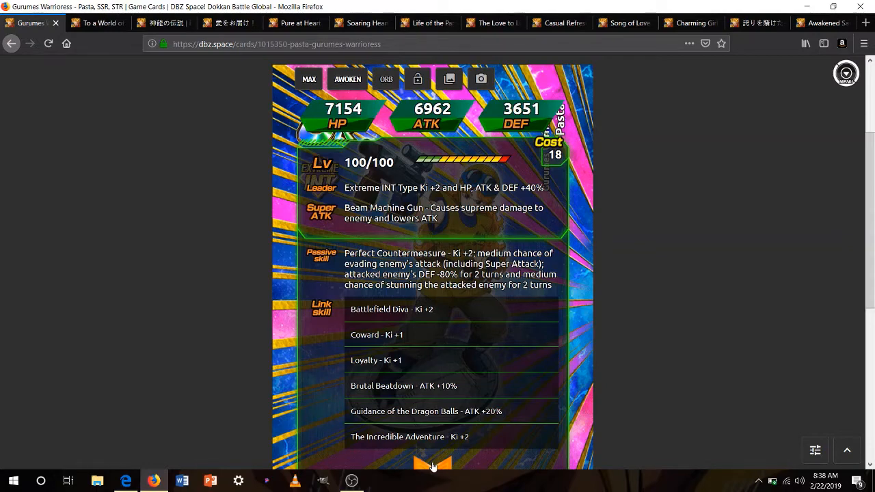
mouse_move(463, 224)
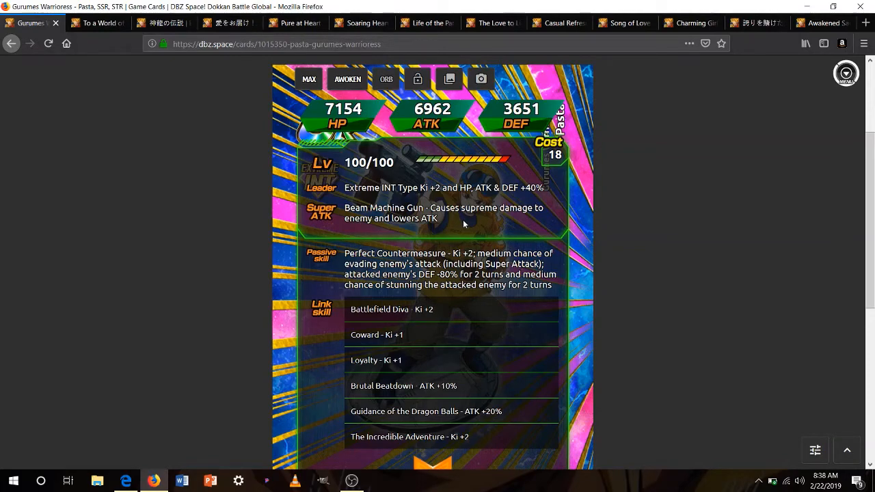
mouse_move(180, 194)
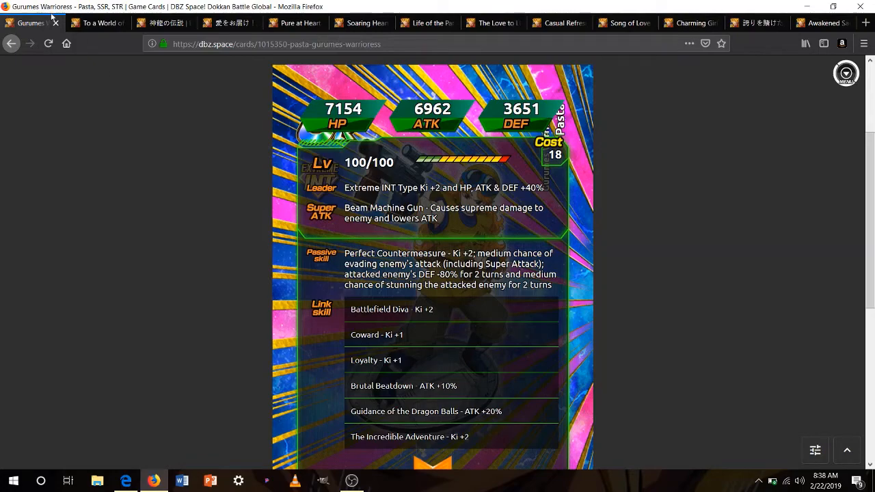
Close the Pasta card and read Goku (Youth) SSR AGL's leader, super attack, passive and link skills.
left_click(96, 22)
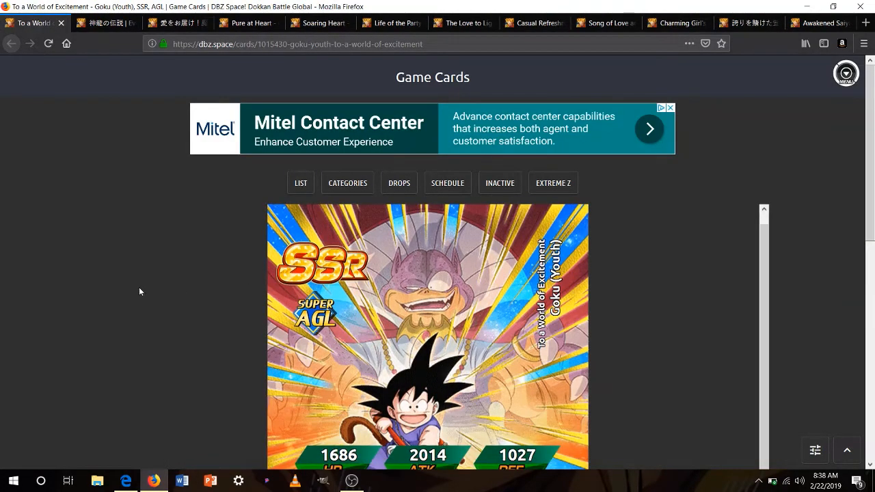
scroll("down", 3)
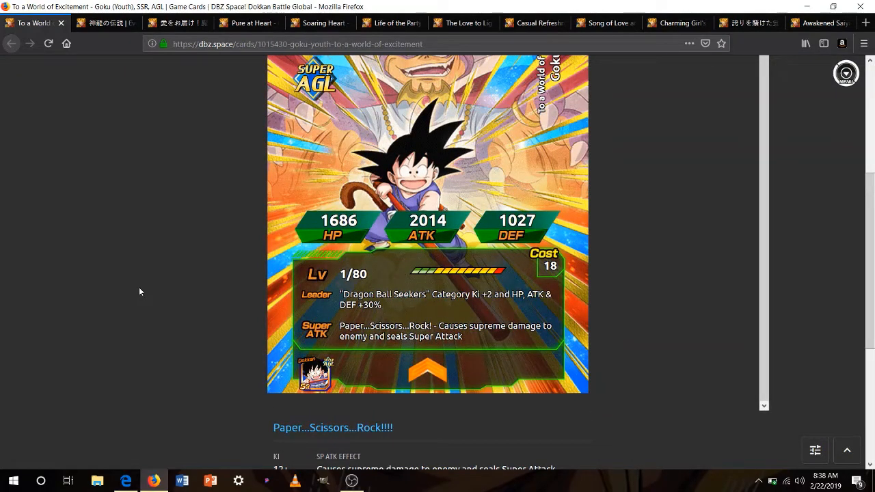
mouse_move(298, 374)
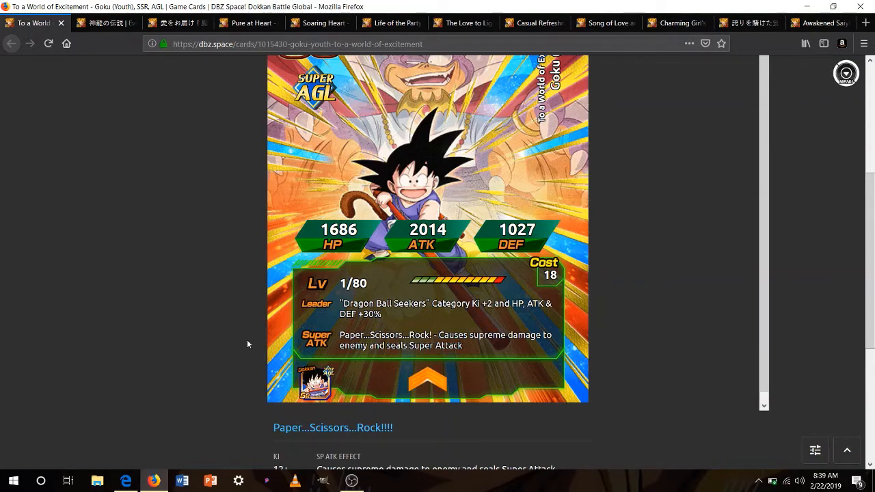
mouse_move(280, 385)
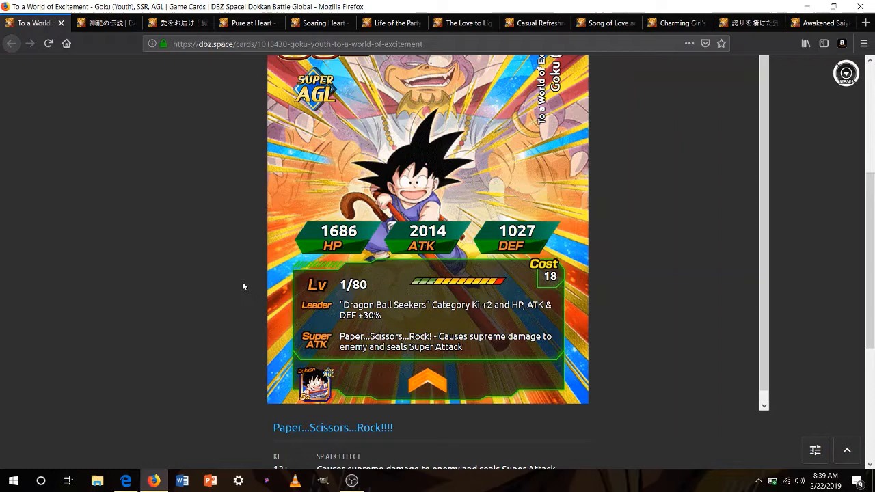
mouse_move(312, 399)
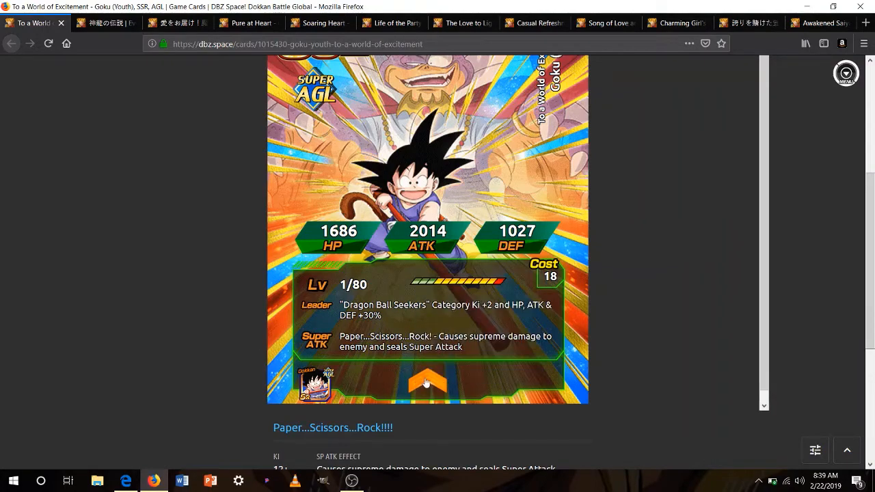
scroll("down", 3)
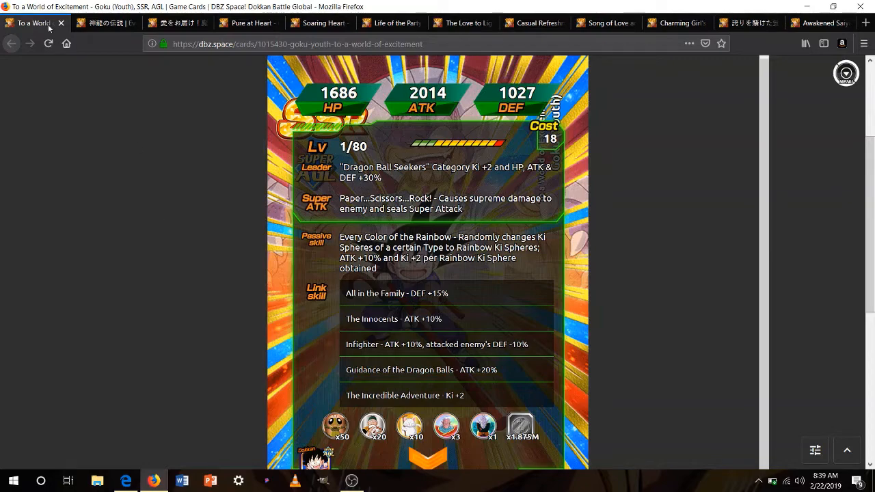
Close the Goku card, zoom out slightly and bring up the 神龍の伝説 event announcement.
left_click(107, 22)
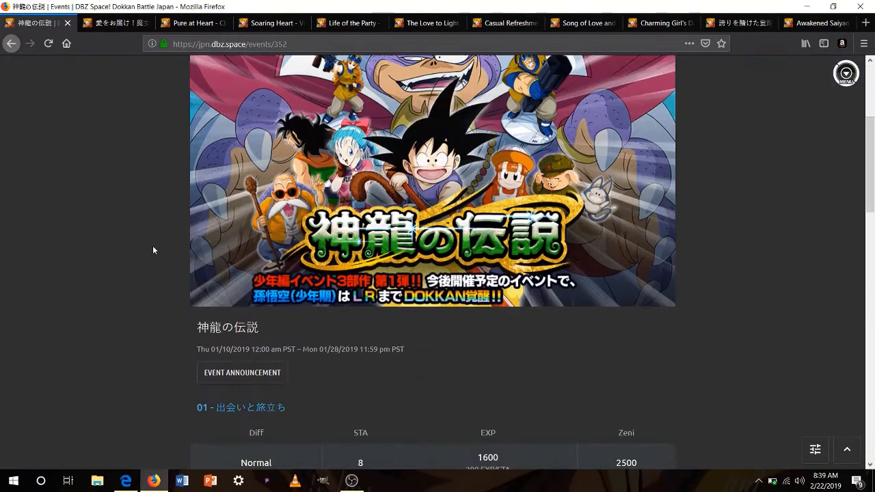
key("ctrl+minus")
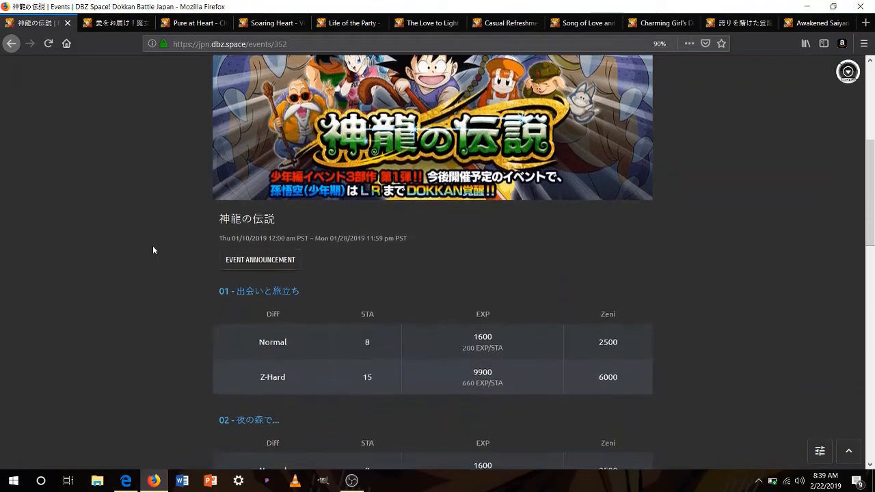
left_click(262, 260)
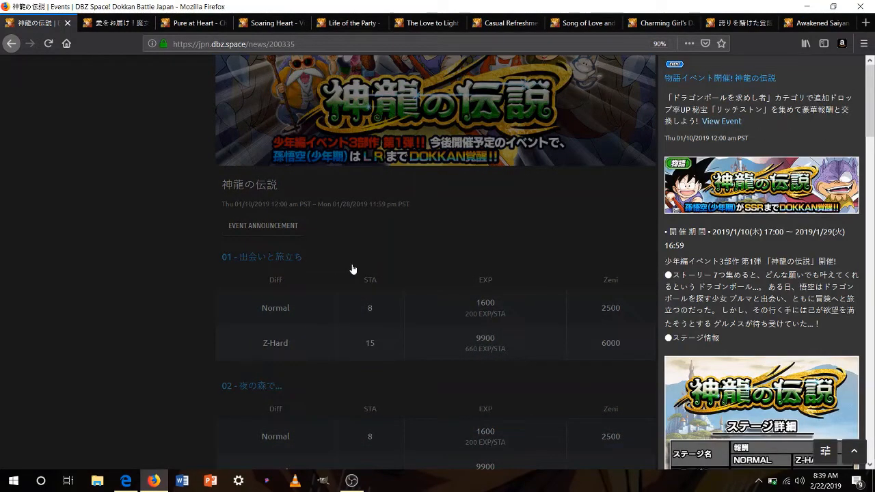
mouse_move(413, 430)
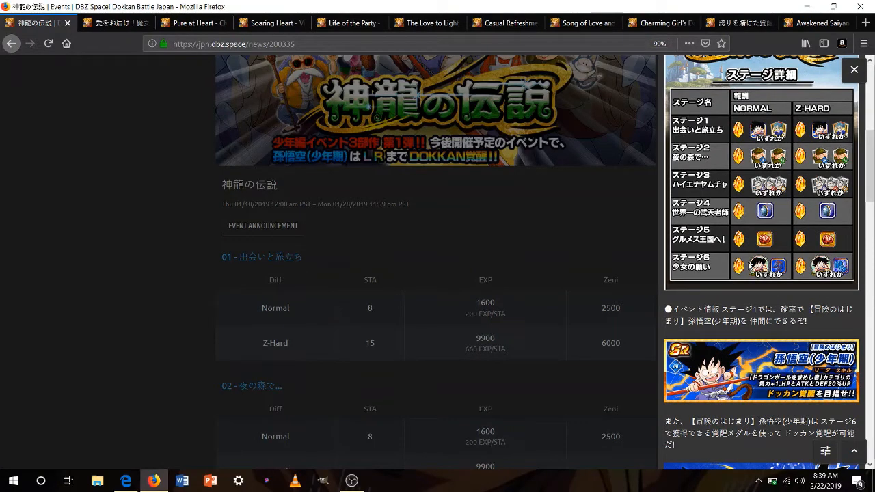
mouse_move(782, 252)
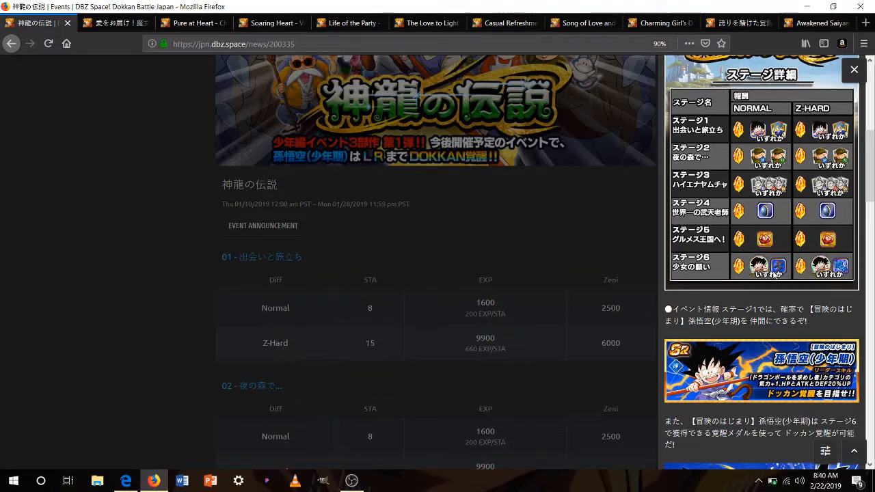
Scroll the announcement through its stage details, Goku (Youth) awakening and Pasta exchange.
scroll("down", 3)
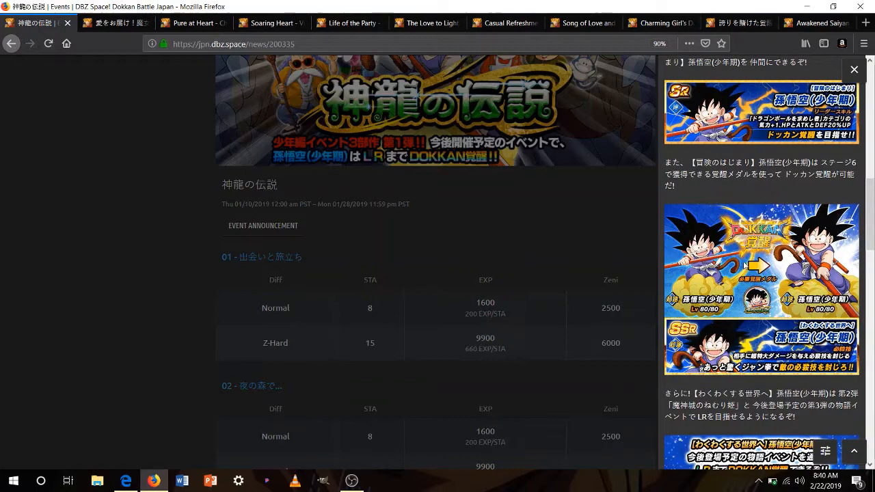
mouse_move(676, 279)
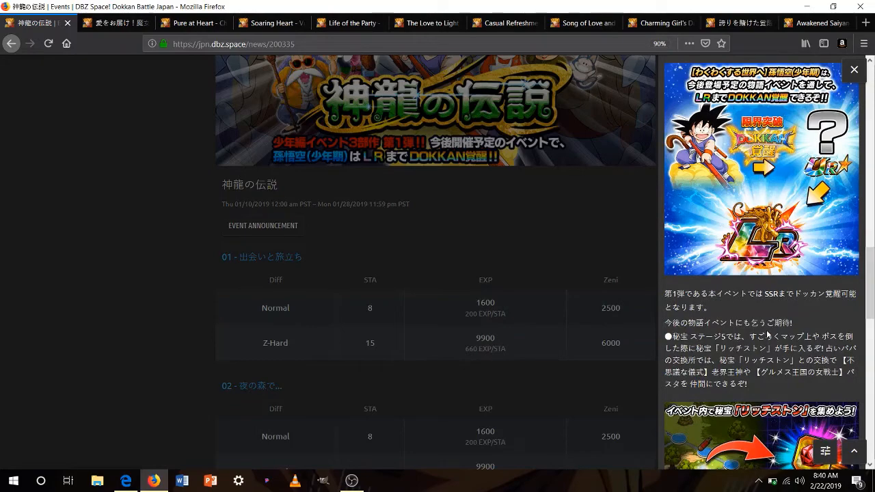
scroll("down", 3)
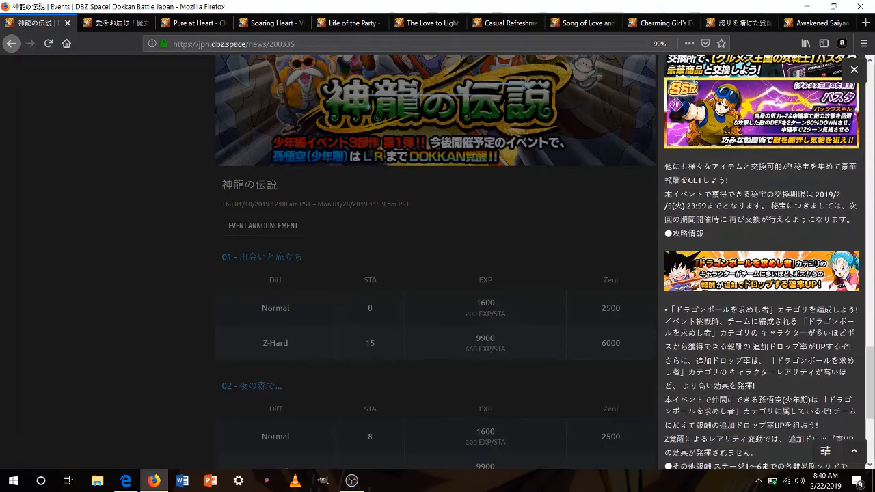
scroll("up", 3)
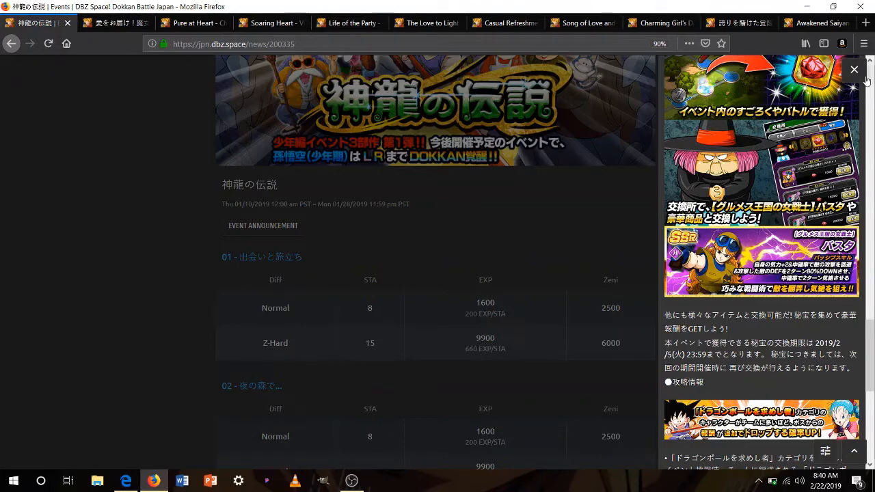
Close the announcement panel, leaving the 神龍の伝説 event stage table.
left_click(853, 68)
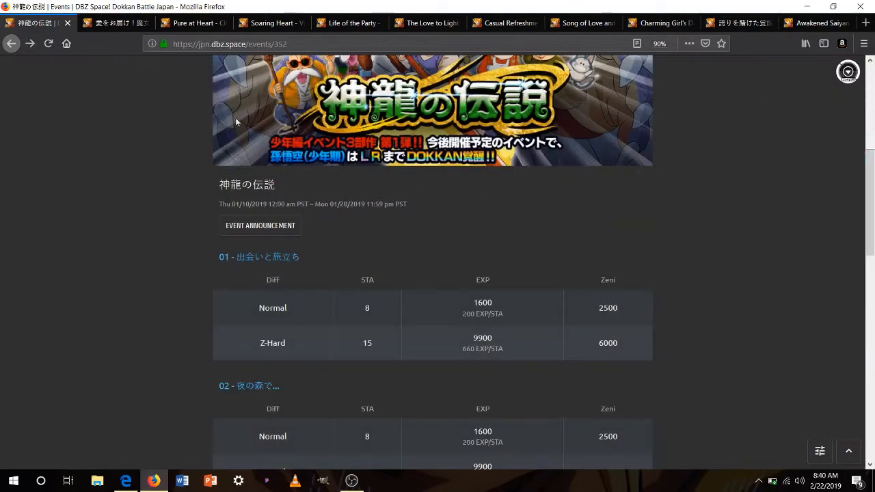
mouse_move(67, 22)
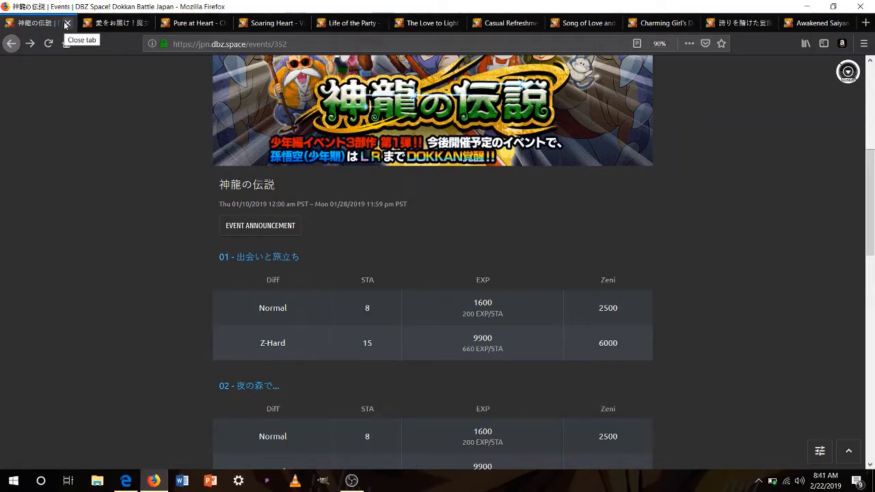
mouse_move(262, 224)
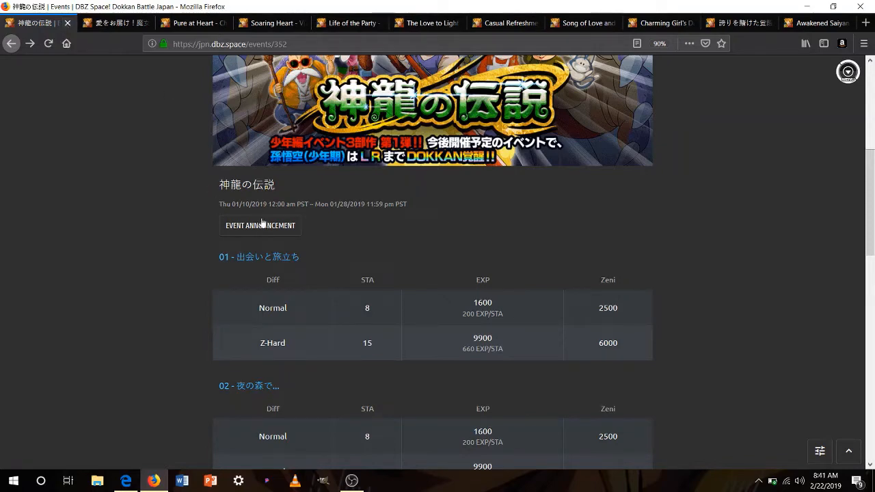
Reopen the 神龍の伝説 announcement and scroll to its six-stage drop table and awakening images.
left_click(260, 225)
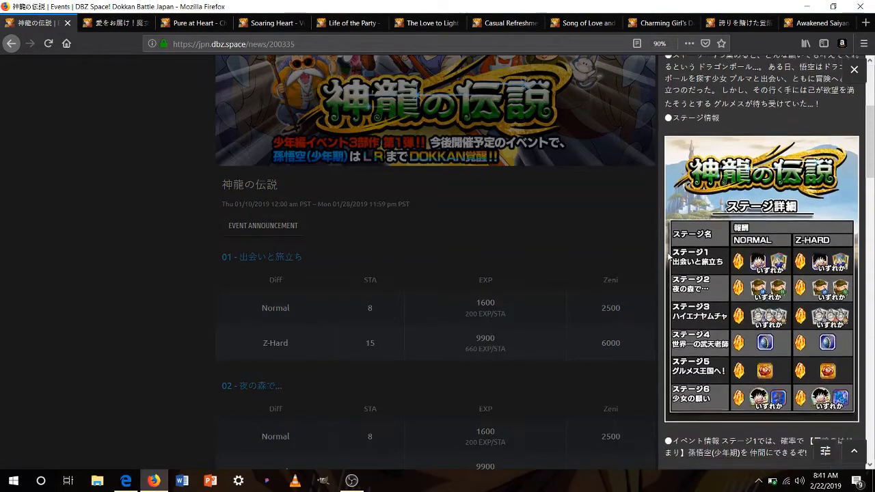
scroll("down", 3)
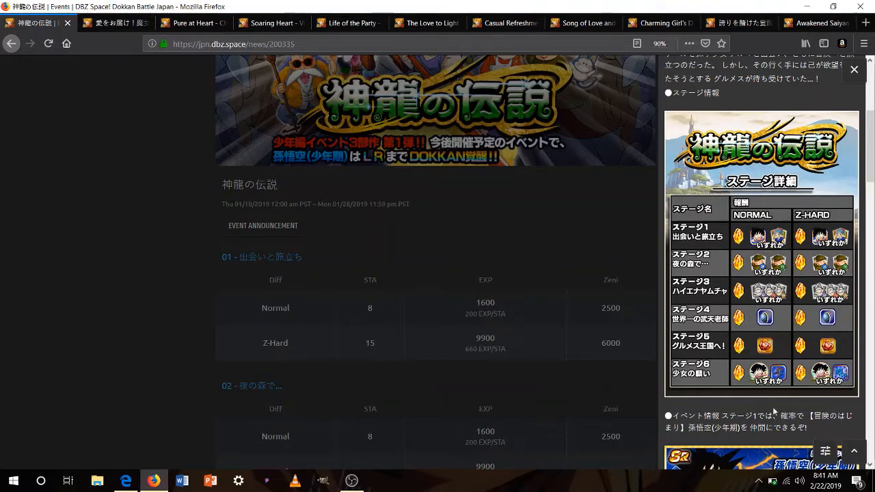
mouse_move(733, 402)
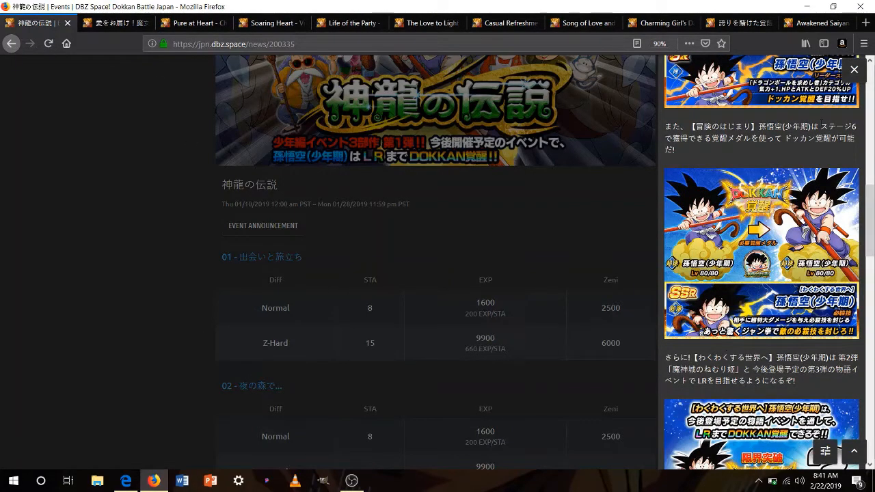
Close the announcement and the 神龍の伝説 tab, revealing the 愛をお届け！魔女っ子戦士！ event.
left_click(853, 69)
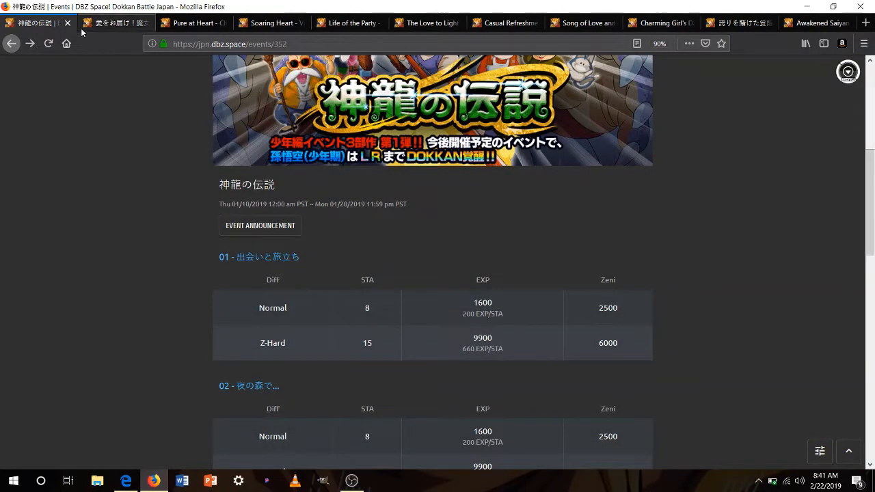
mouse_move(115, 22)
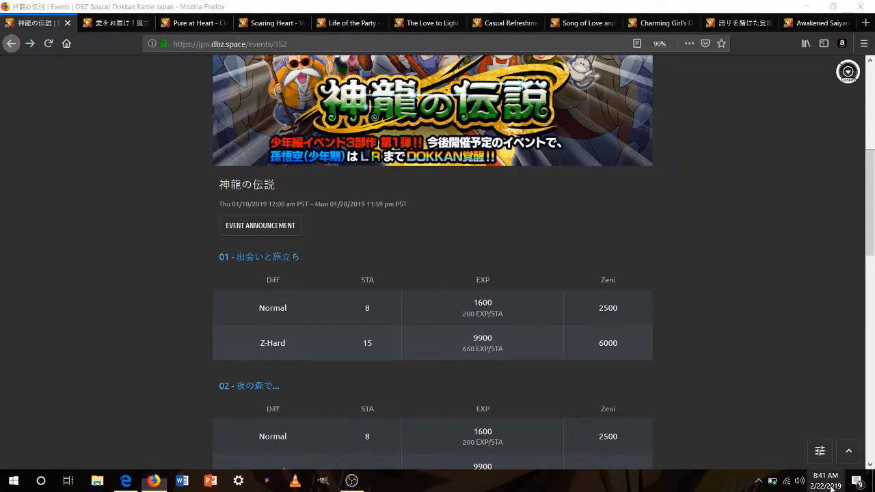
left_click(829, 486)
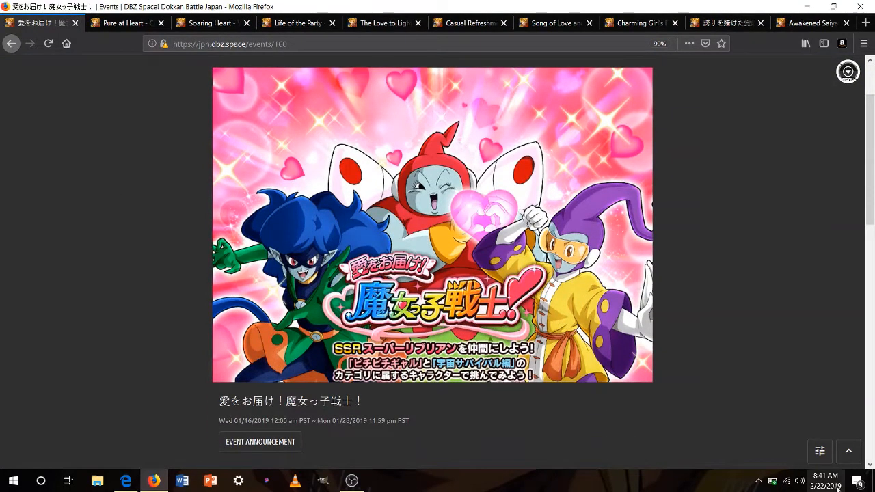
Scroll the 愛をお届け！魔女っ子戦士！ event and bring up its four-stage announcement with Super Ribrianne rewards.
left_click(842, 480)
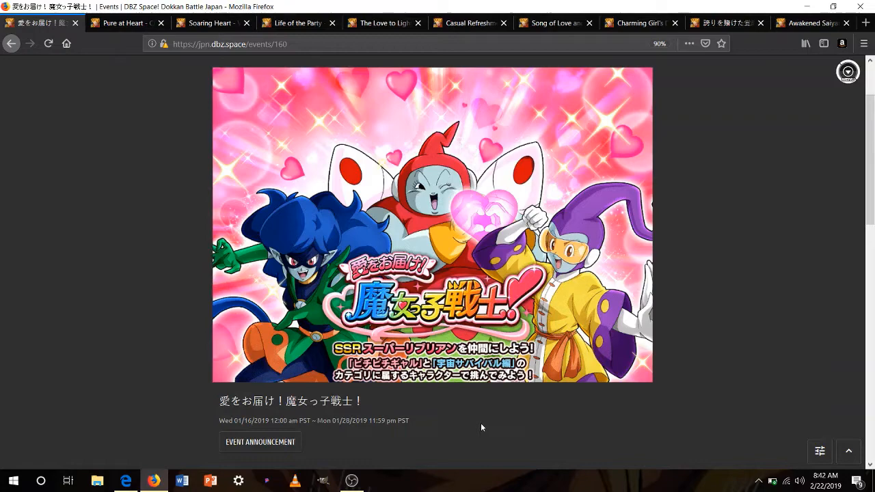
scroll("down", 3)
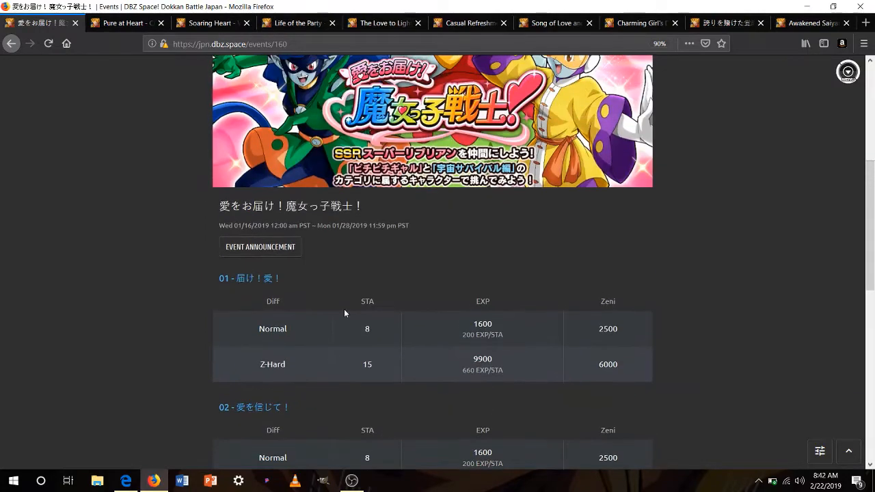
left_click(259, 247)
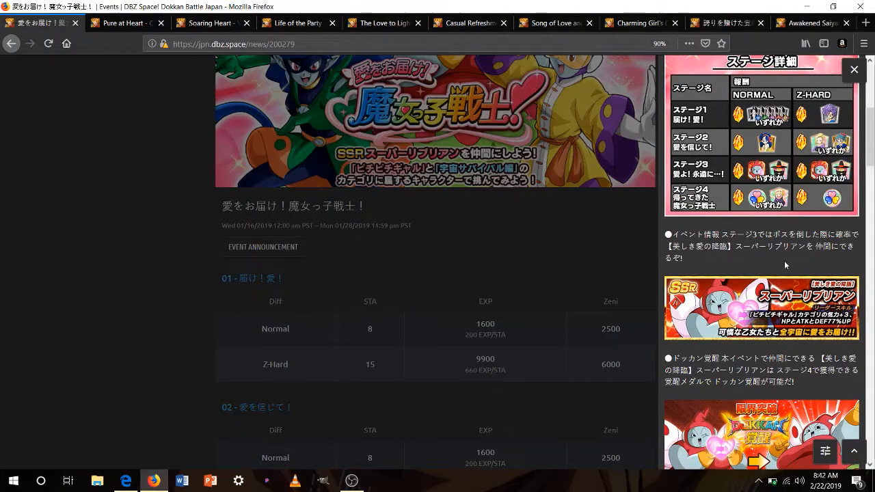
mouse_move(828, 88)
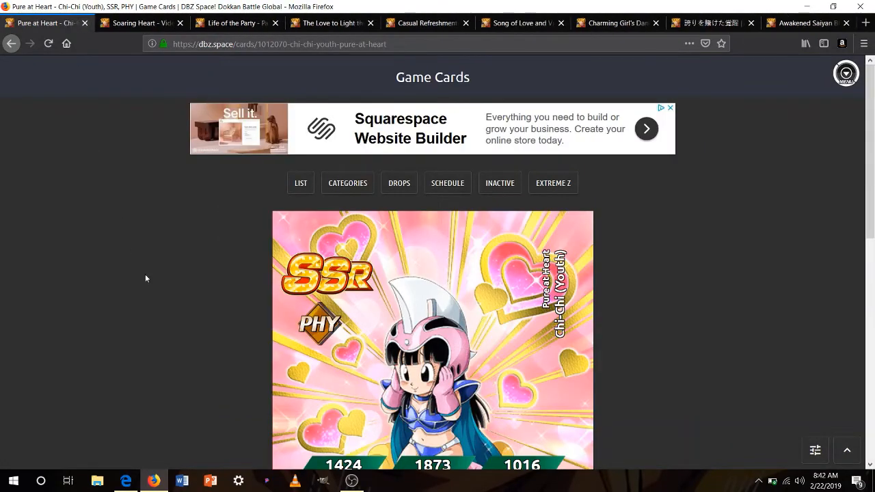
Scroll Chi-Chi (Youth)'s card and expand her passive and link skills.
scroll("down", 3)
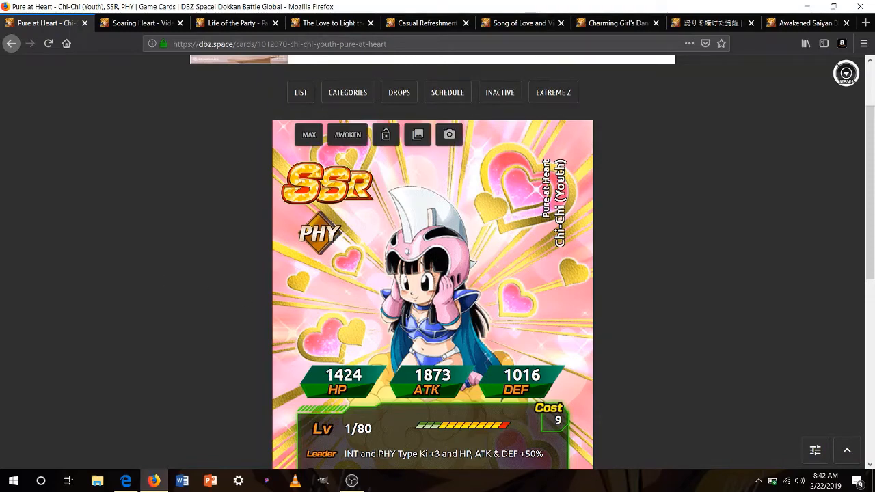
scroll("down", 3)
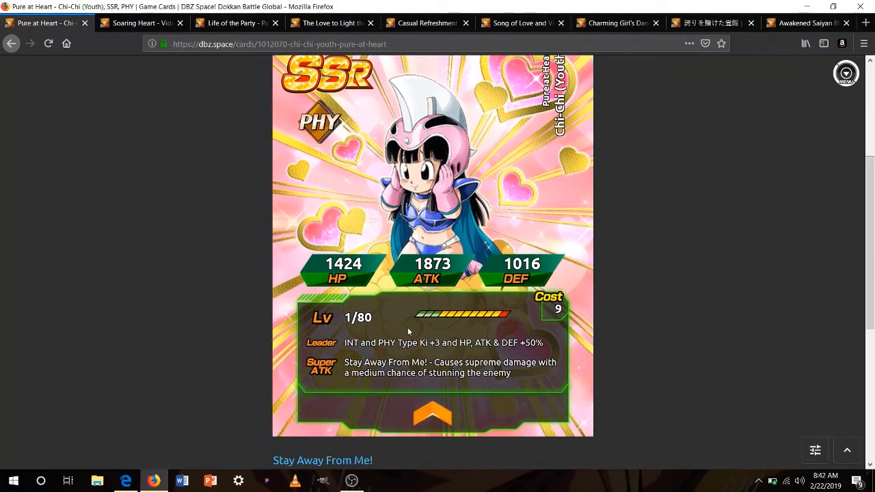
scroll("up", 3)
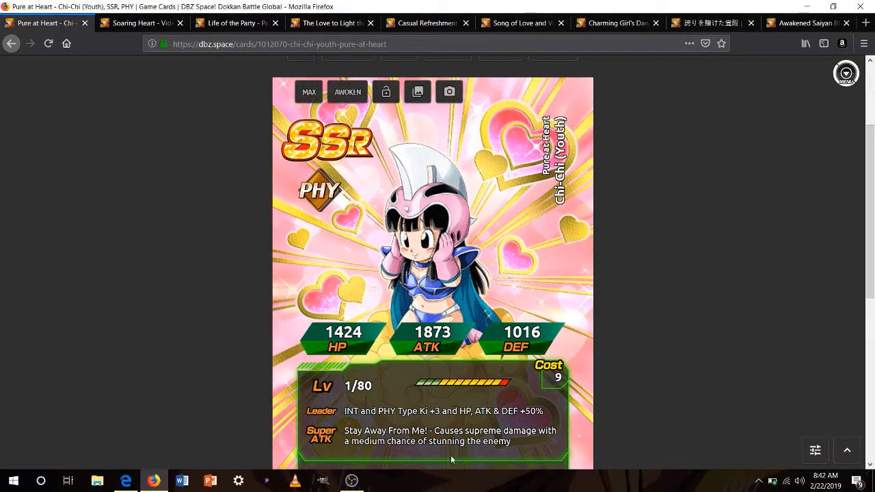
mouse_move(460, 458)
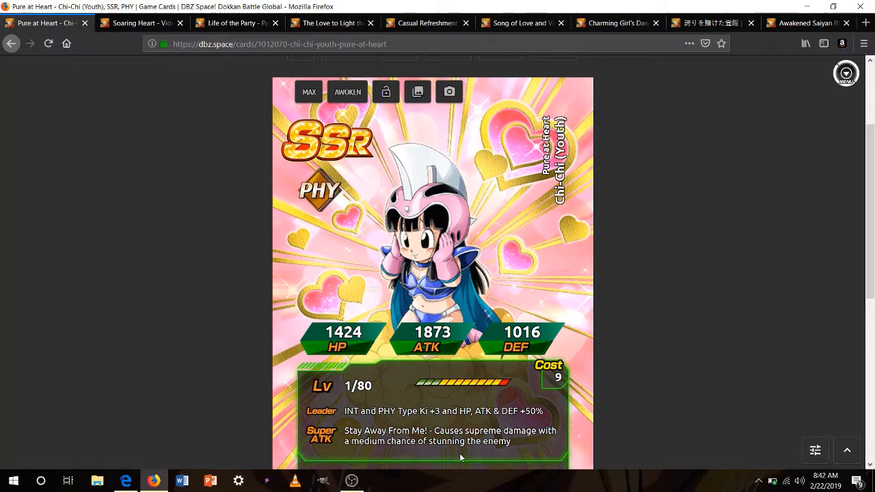
scroll("down", 3)
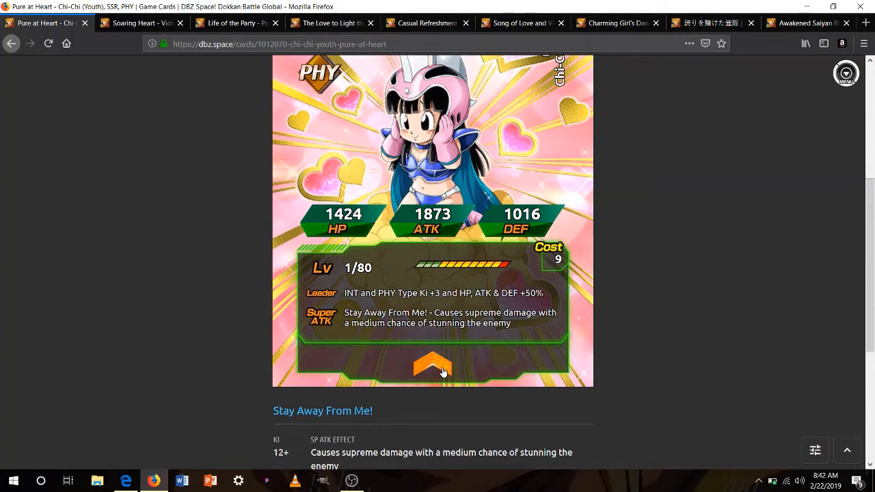
left_click(432, 366)
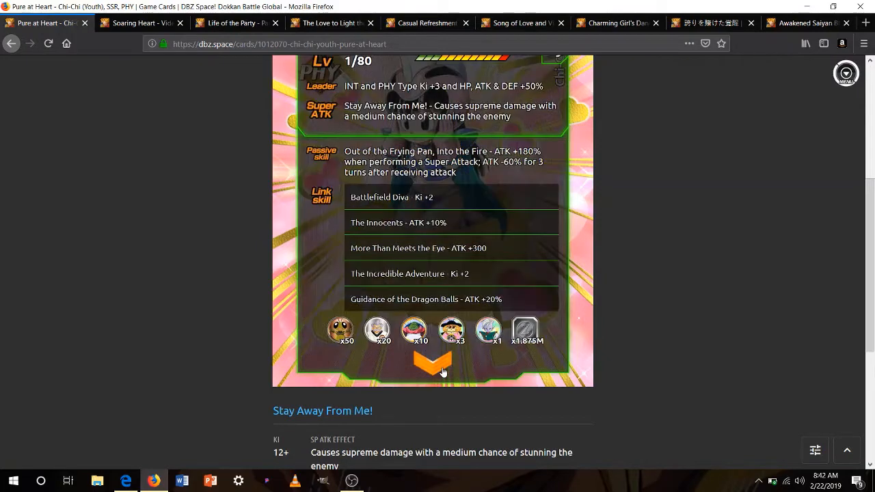
Read through Chi-Chi's revealed passive and link skills.
scroll("up", 3)
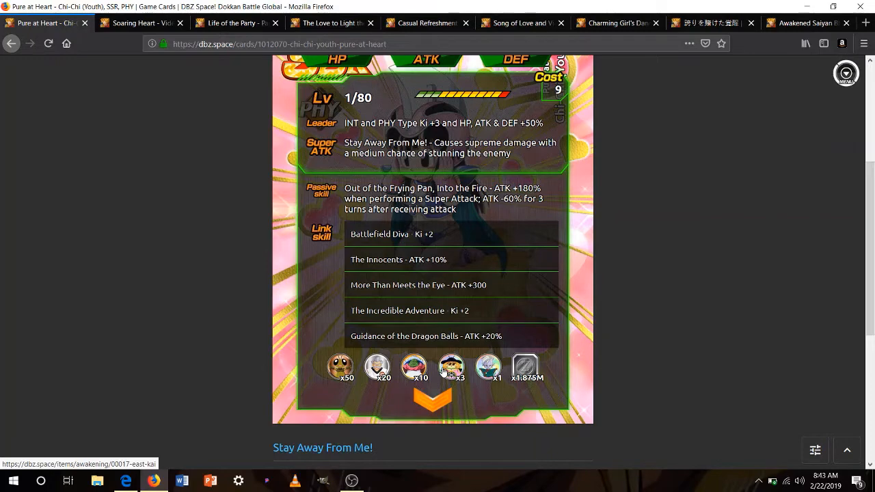
mouse_move(458, 325)
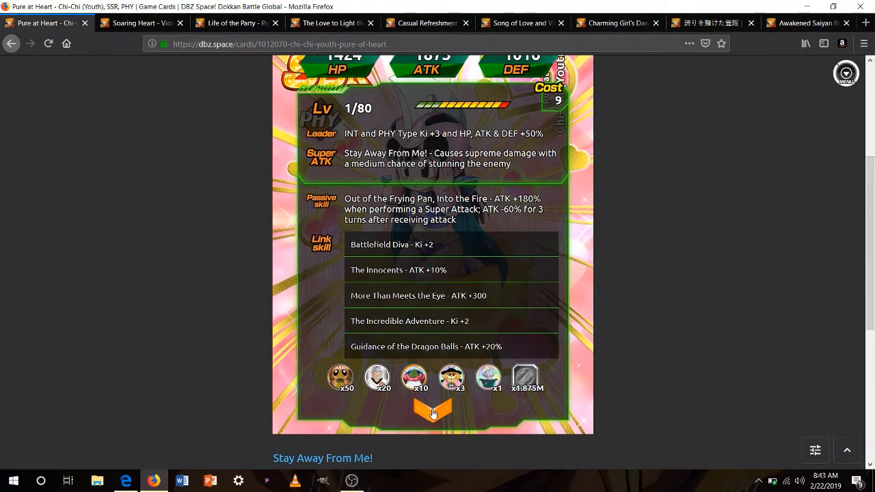
scroll("down", 3)
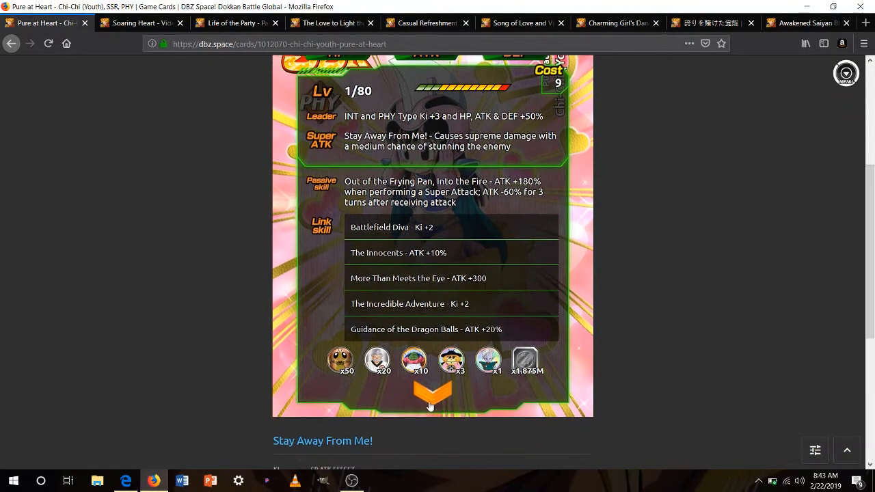
scroll("up", 3)
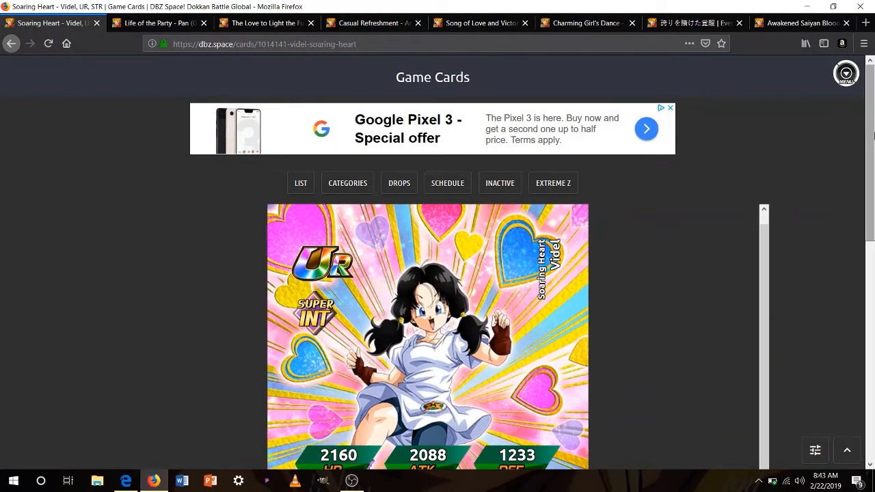
Expand Videl's Peppy Gals passive and link skills, then close her card to reveal Pan (GT).
scroll("down", 3)
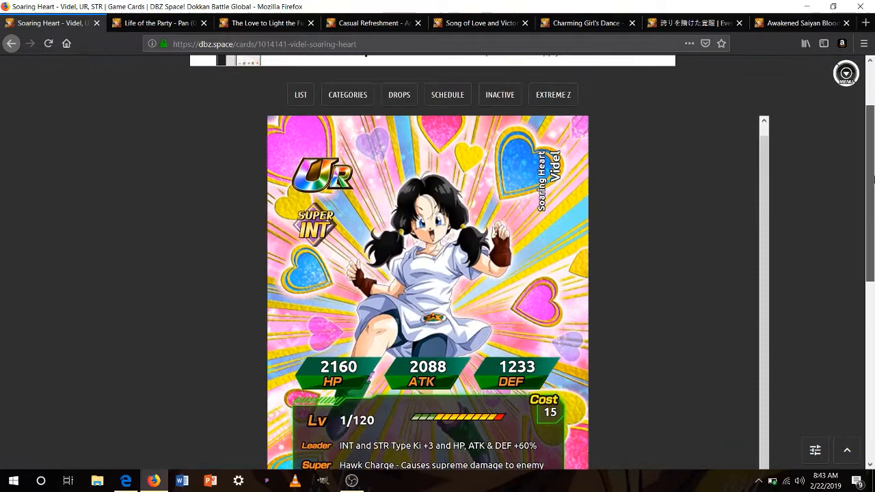
scroll("down", 3)
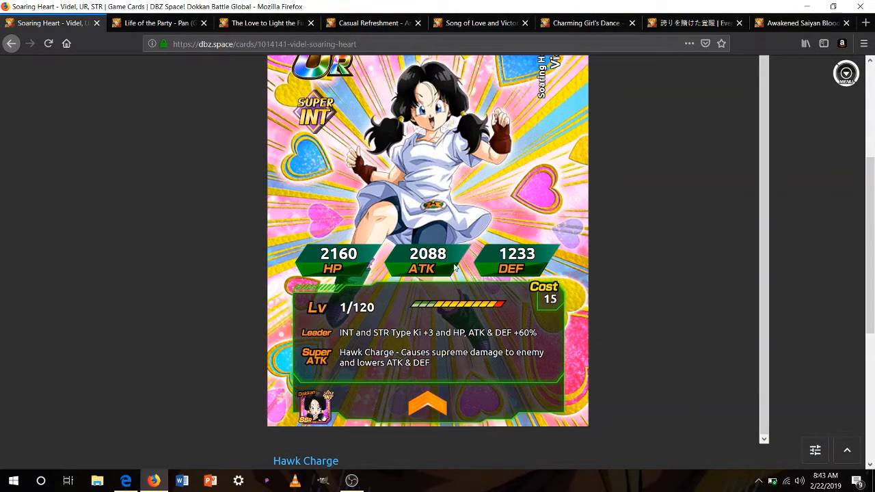
mouse_move(419, 416)
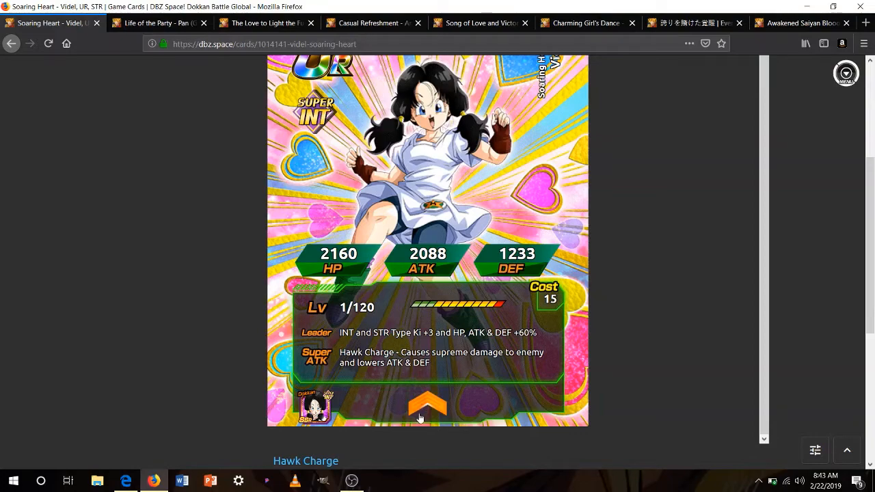
mouse_move(424, 408)
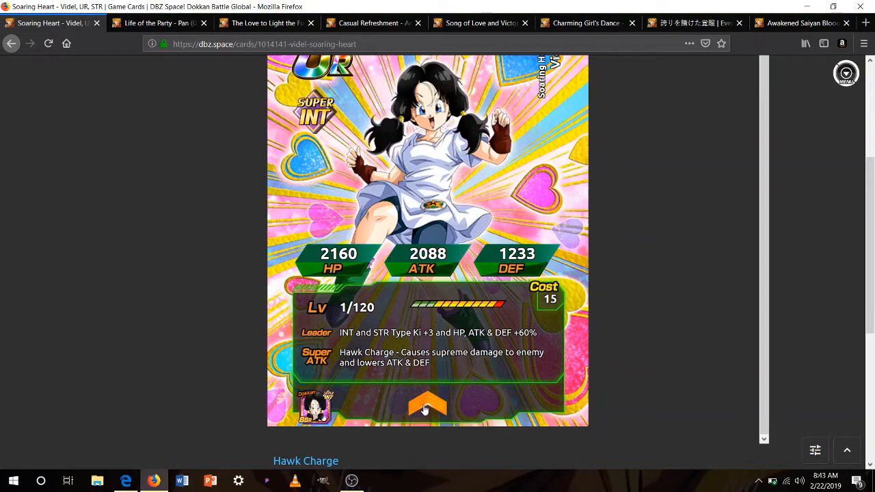
left_click(428, 405)
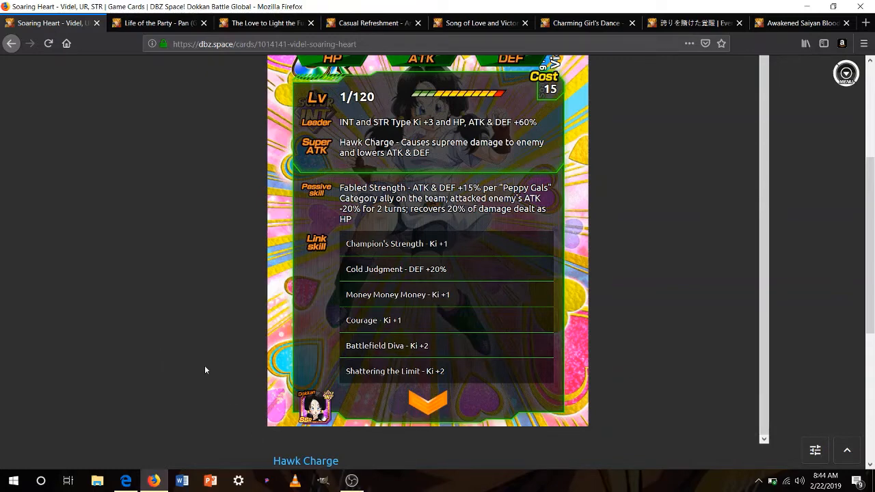
mouse_move(221, 248)
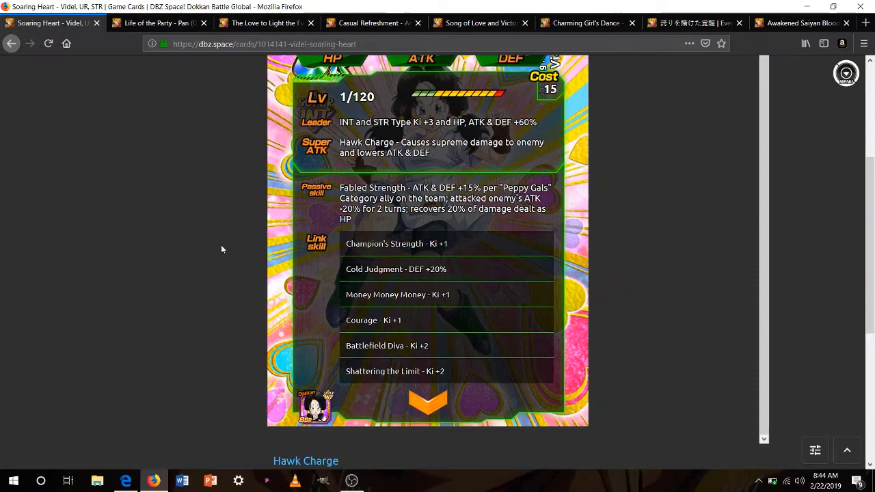
mouse_move(106, 56)
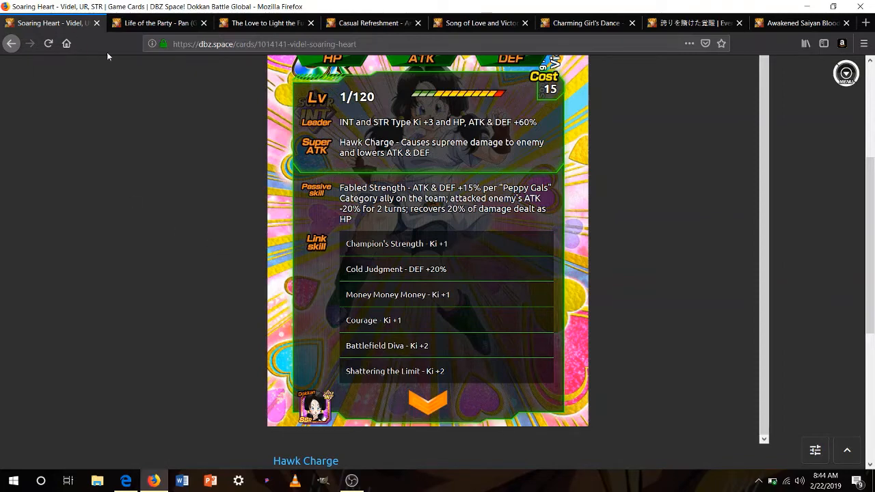
mouse_move(104, 43)
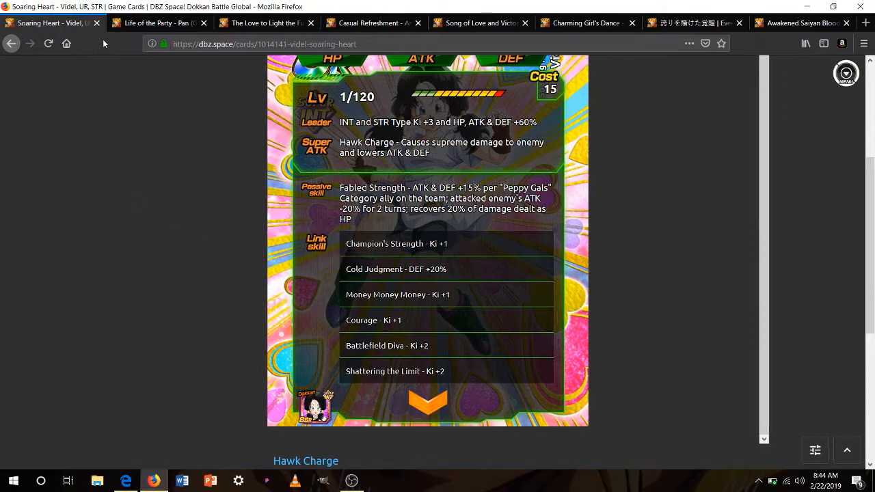
mouse_move(99, 22)
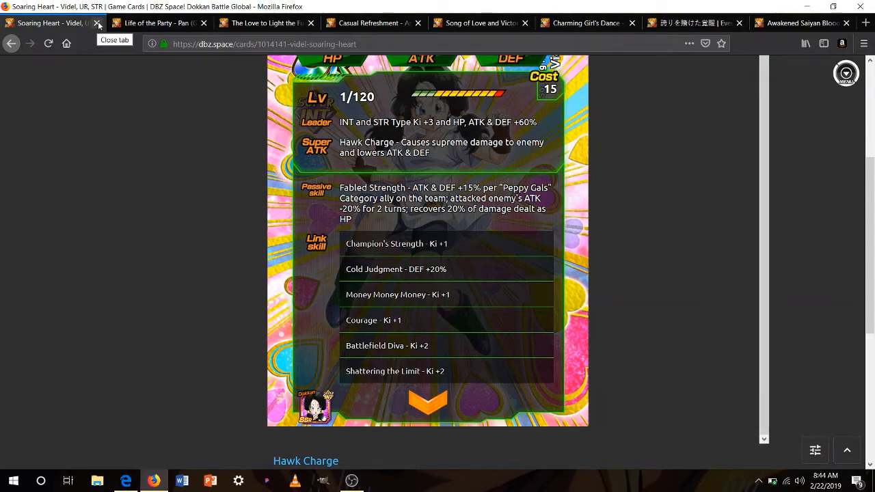
left_click(99, 22)
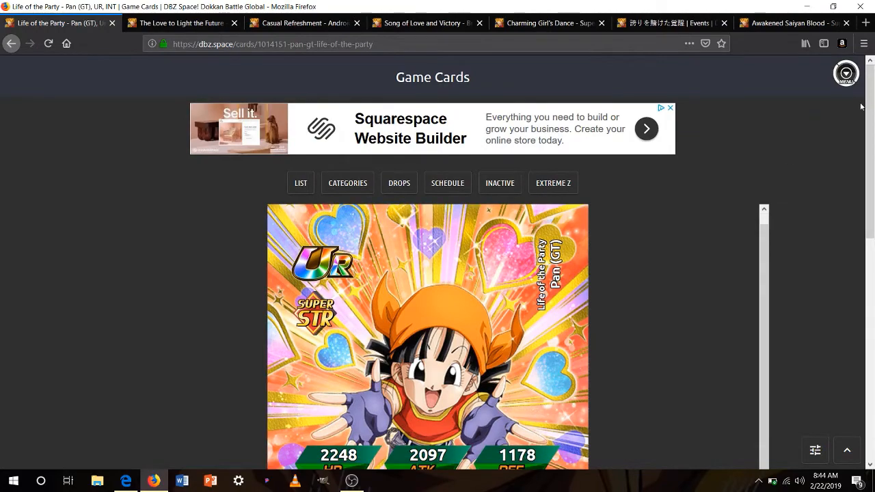
Scroll Pan (GT)'s Life of the Party card to read her First Search for Dragon Balls passive and link skills.
scroll("down", 3)
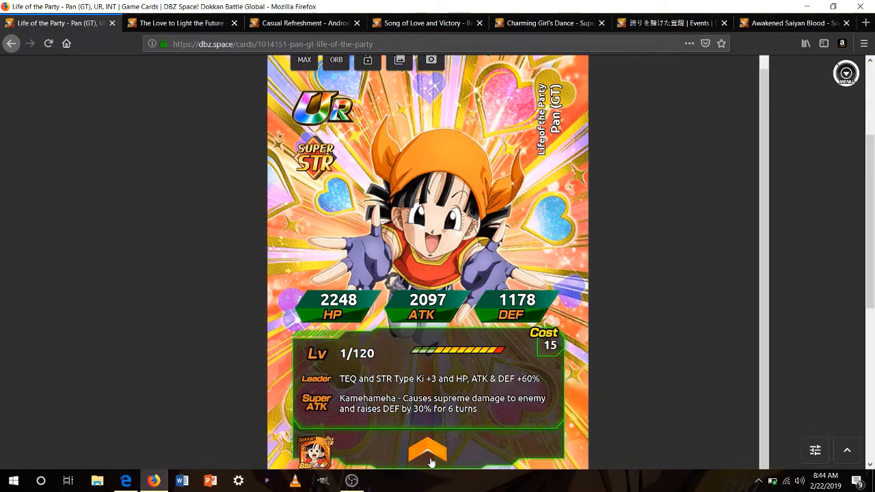
scroll("down", 3)
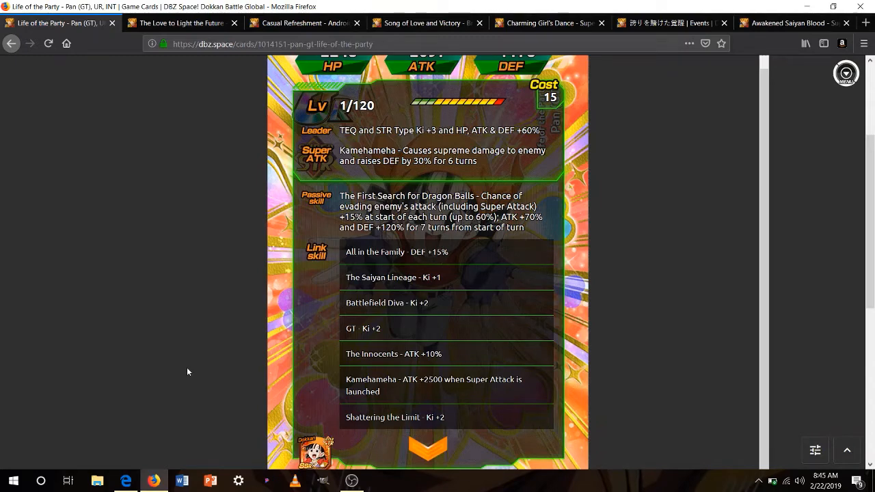
mouse_move(170, 262)
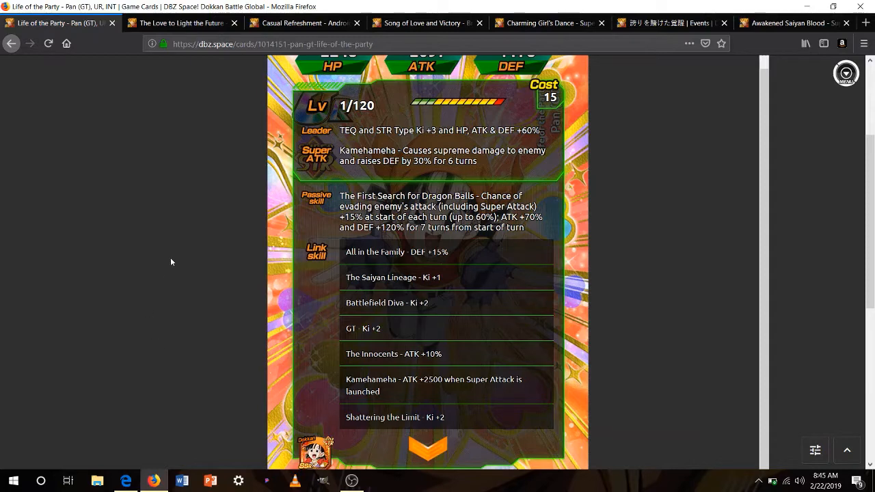
mouse_move(155, 262)
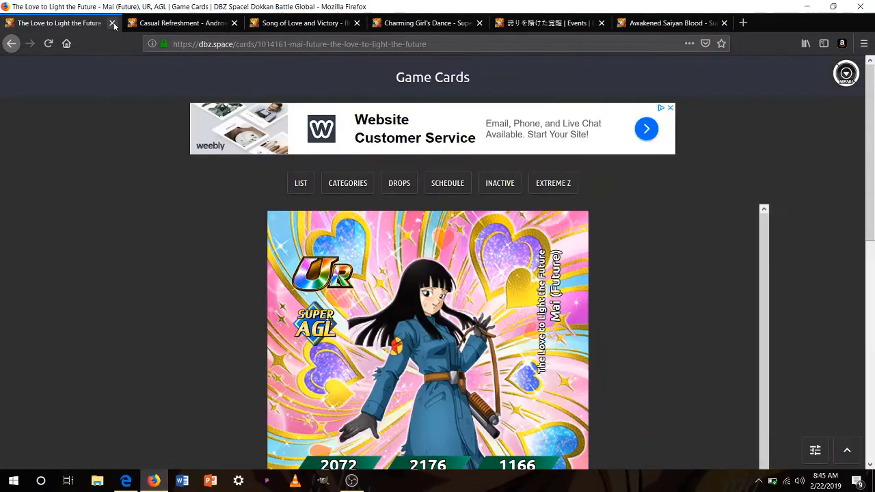
Read Mai (Future)'s Growing Resistance passive and link skills, then close her card so Android #18's shows.
scroll("down", 3)
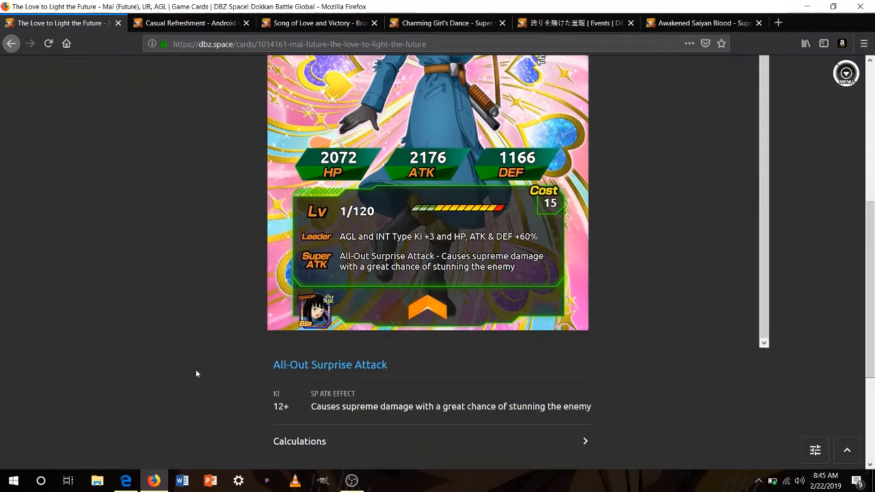
scroll("up", 3)
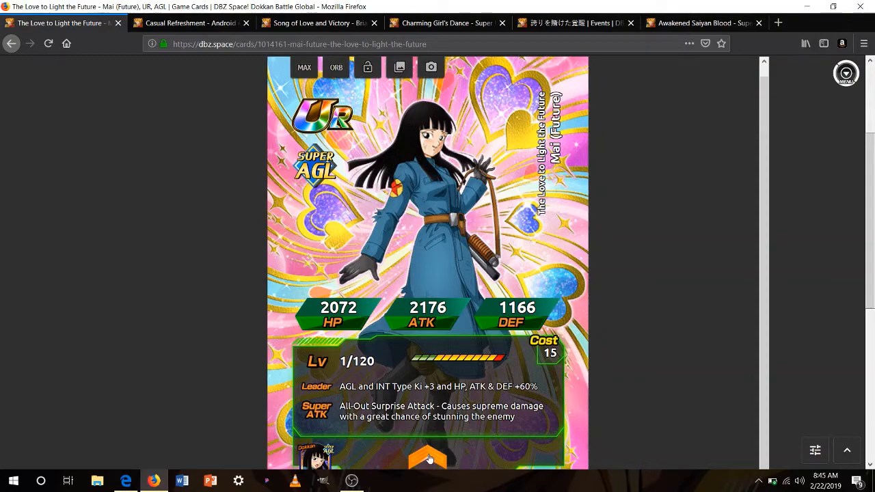
scroll("down", 3)
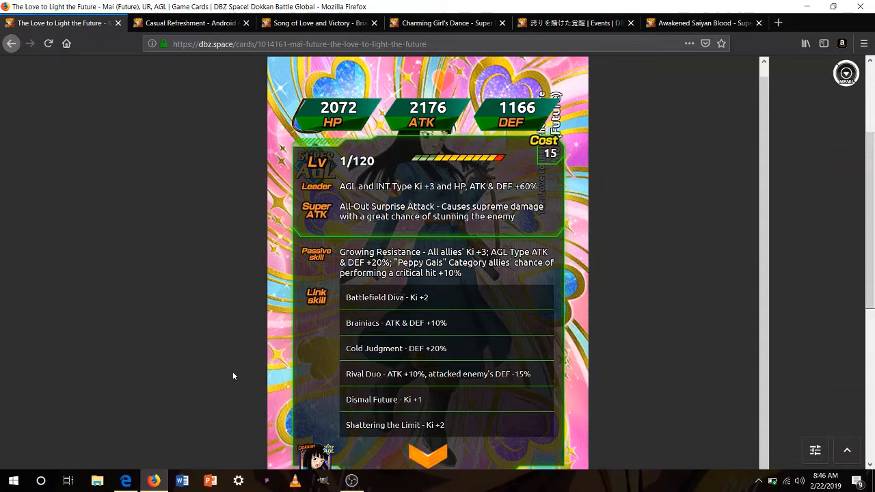
left_click(426, 453)
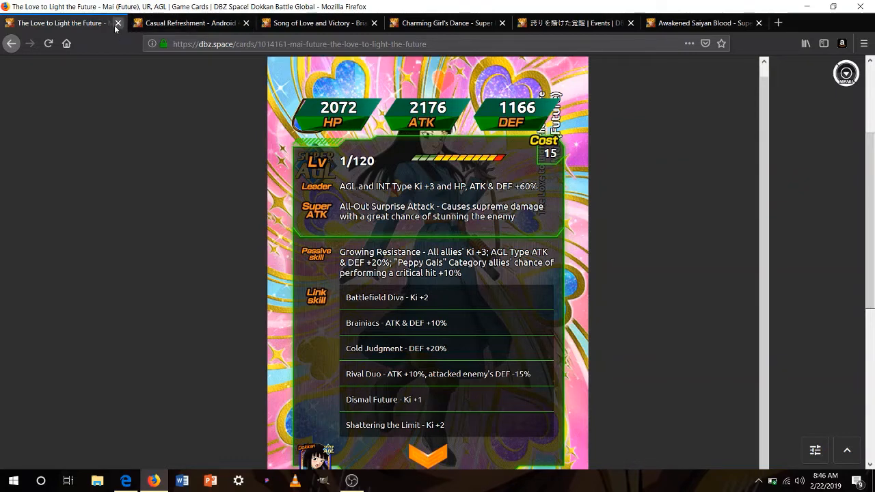
left_click(117, 22)
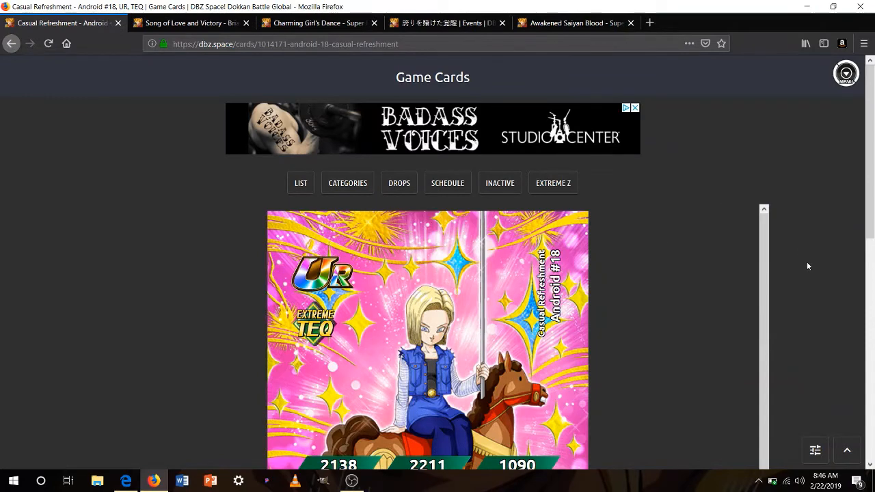
Reveal Android #18's Feeling Good Today passive and link skills, then close her Casual Refreshment card.
scroll("down", 3)
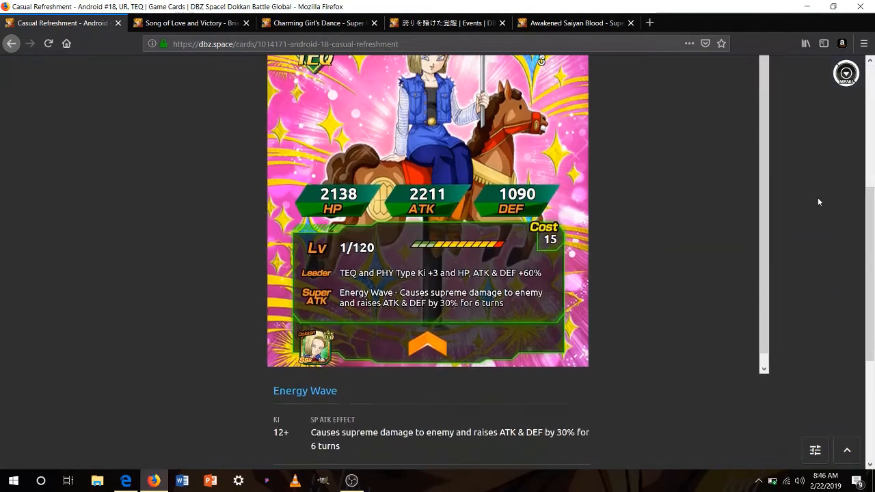
scroll("up", 3)
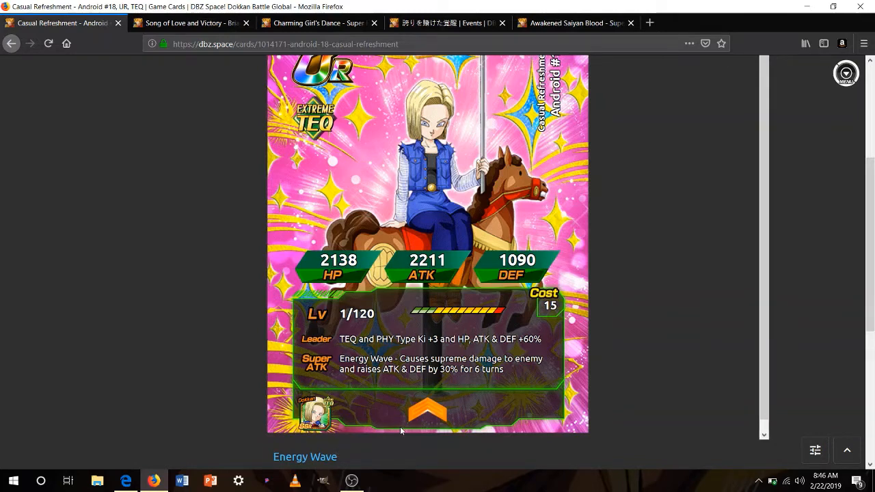
mouse_move(426, 416)
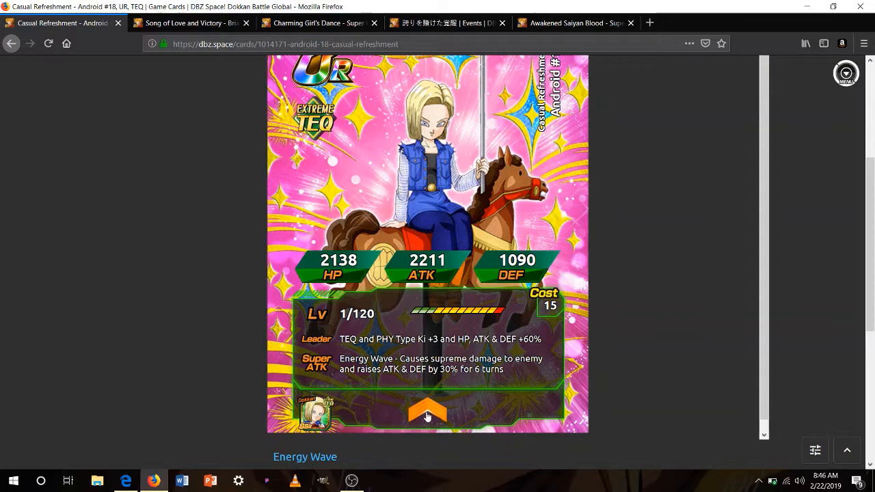
left_click(426, 413)
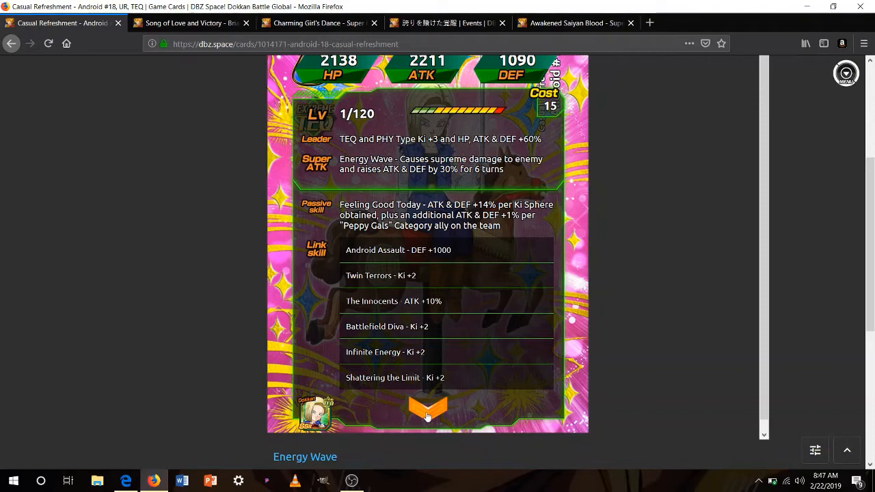
mouse_move(402, 322)
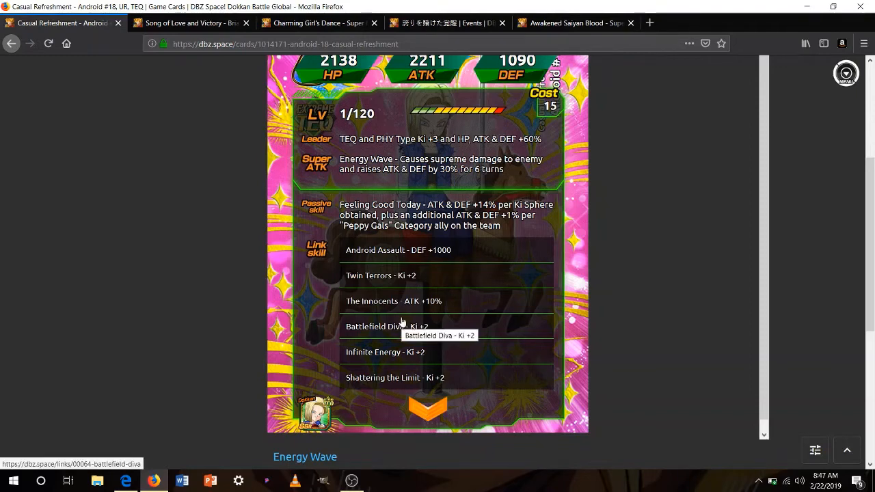
mouse_move(328, 238)
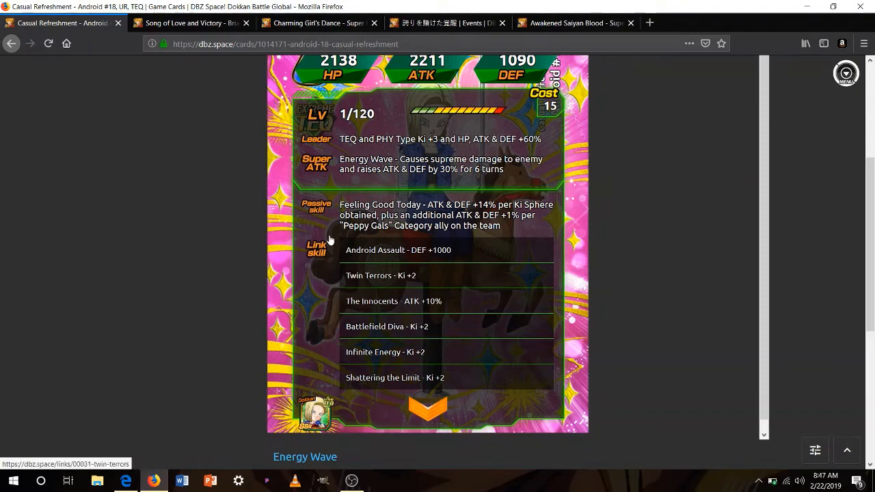
mouse_move(144, 257)
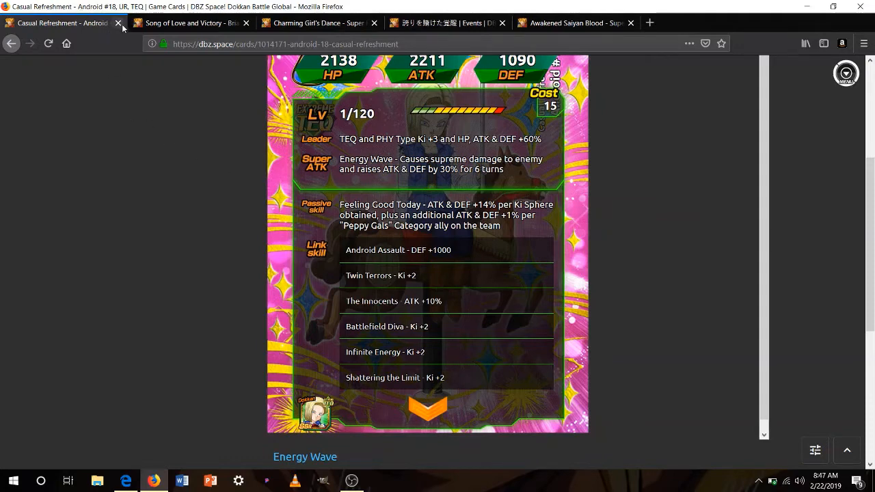
left_click(118, 22)
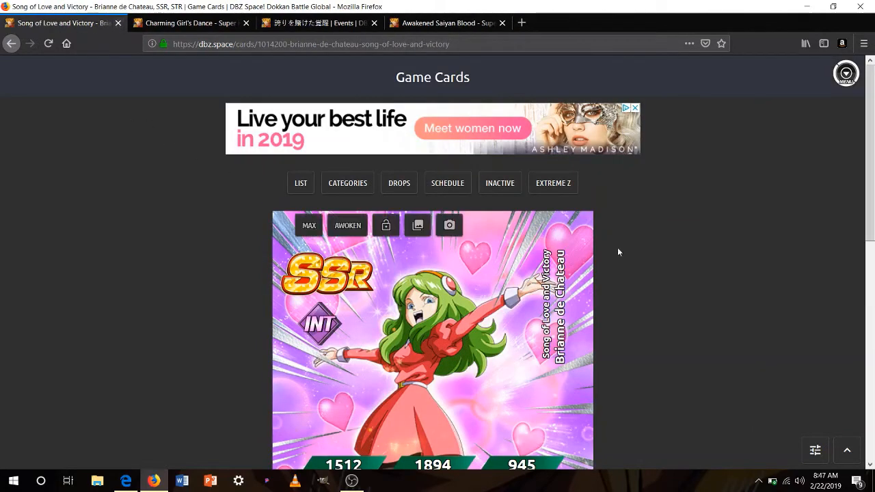
Scroll Brianne de Chateau's Song of Love and Victory card to read her Sweet Flowers Abloom passive and link skills.
scroll("down", 3)
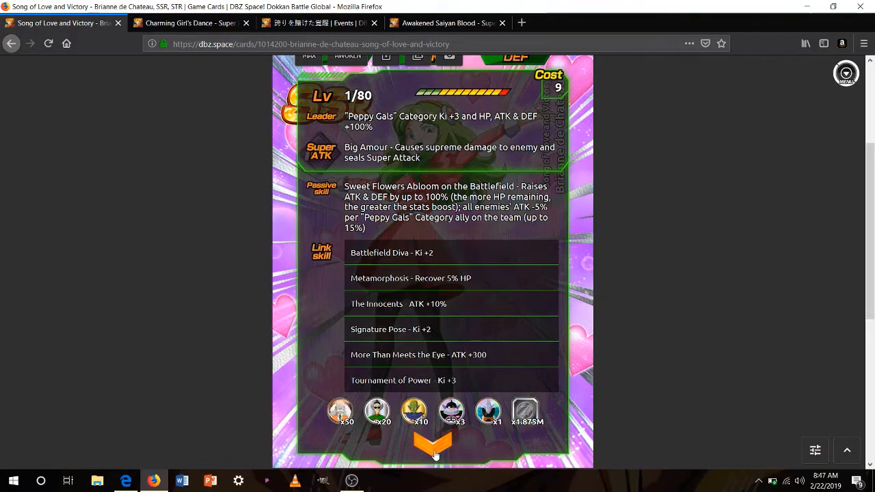
mouse_move(356, 443)
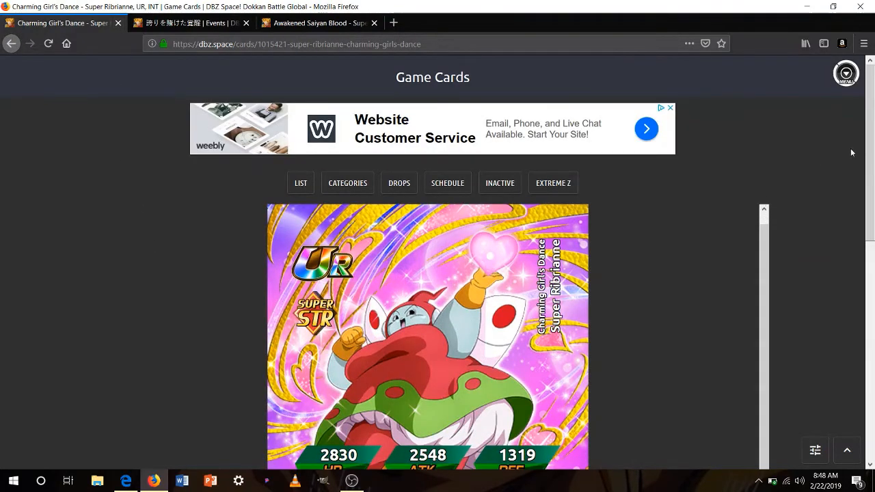
Reveal Super Ribrianne's passive and link skills on her Charming Girl's Dance card.
scroll("down", 3)
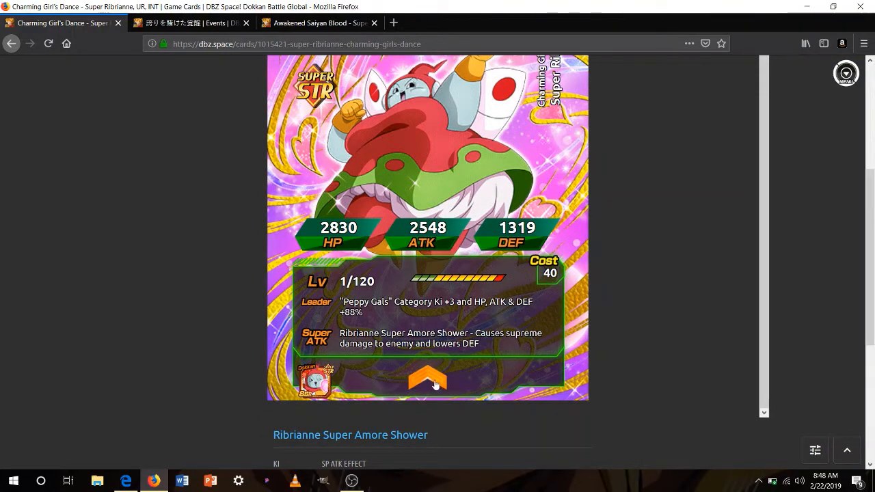
left_click(427, 380)
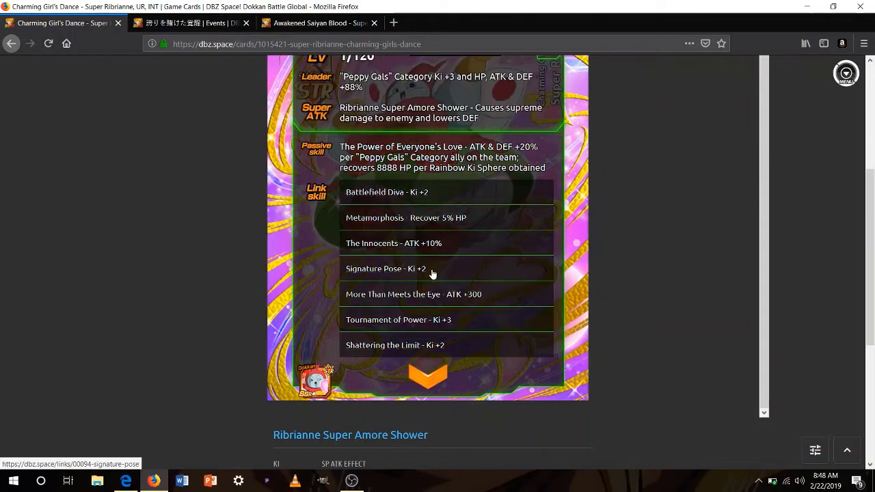
mouse_move(809, 303)
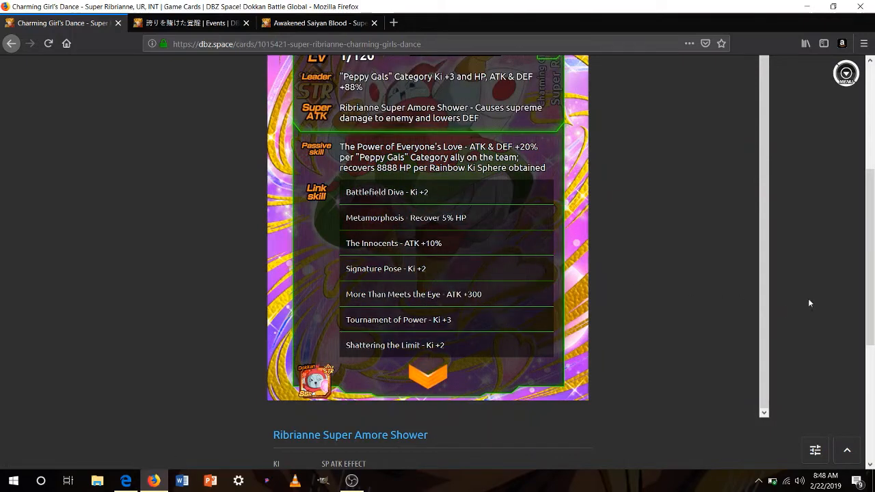
scroll("up", 3)
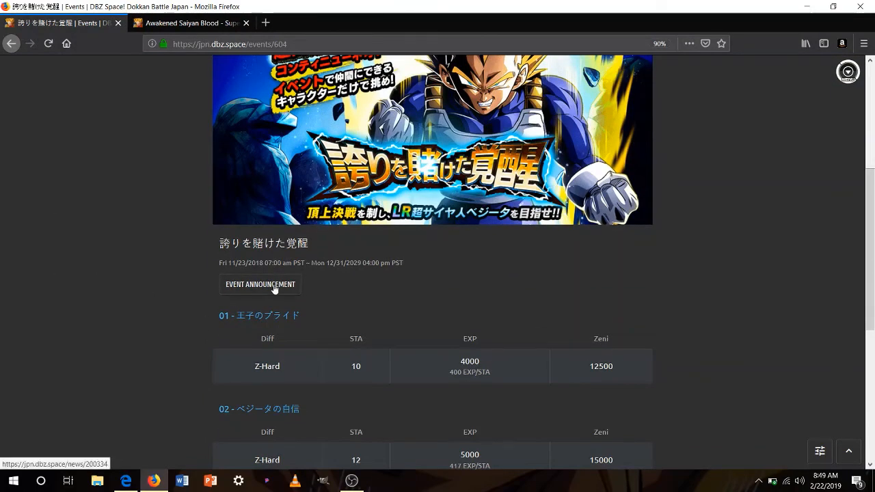
Read the full 誇りを賭けた覚醒 event announcement in the side panel, then close the event page.
left_click(260, 285)
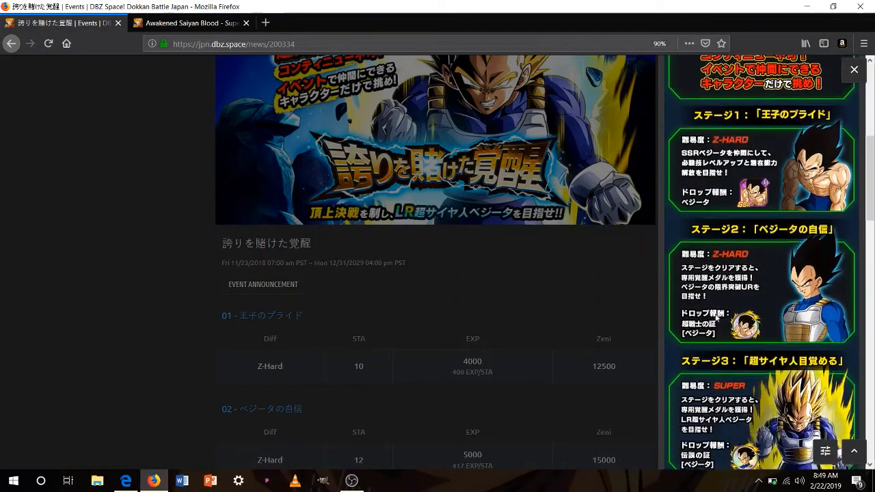
scroll("down", 3)
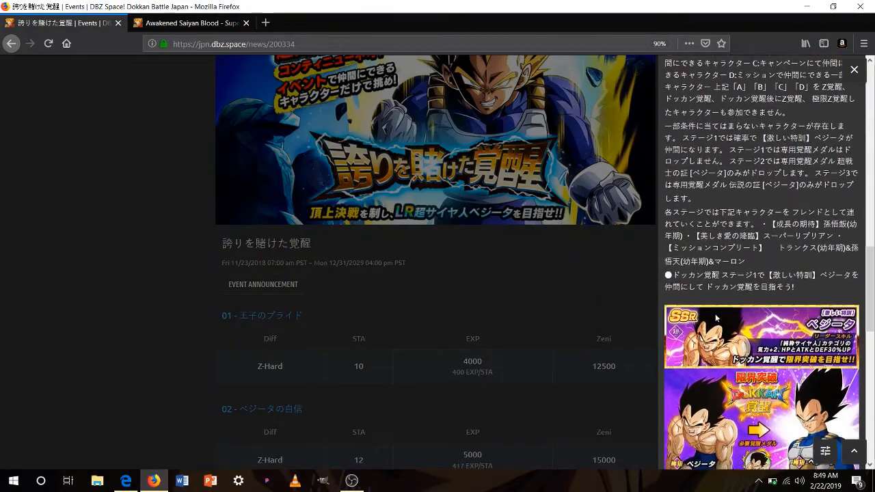
scroll("down", 3)
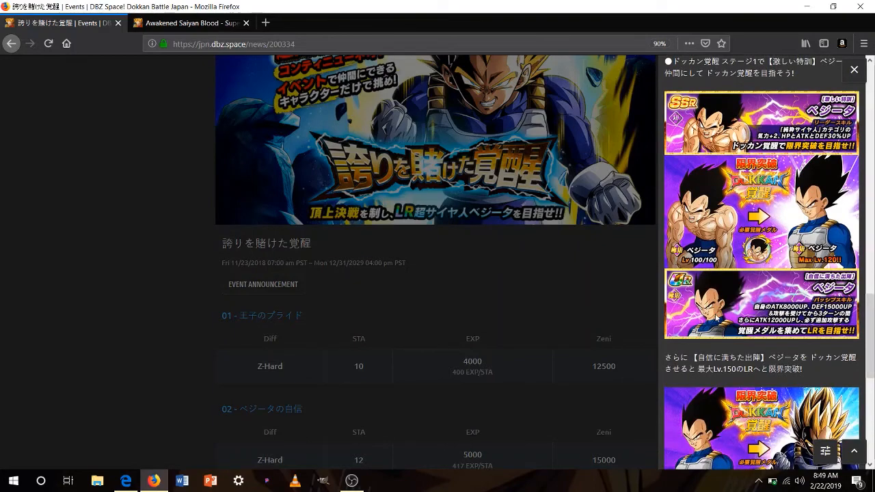
scroll("down", 3)
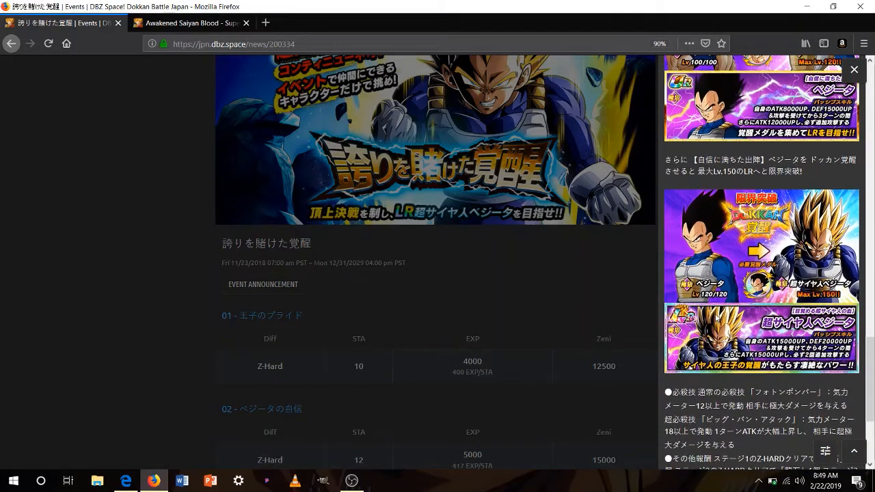
scroll("up", 3)
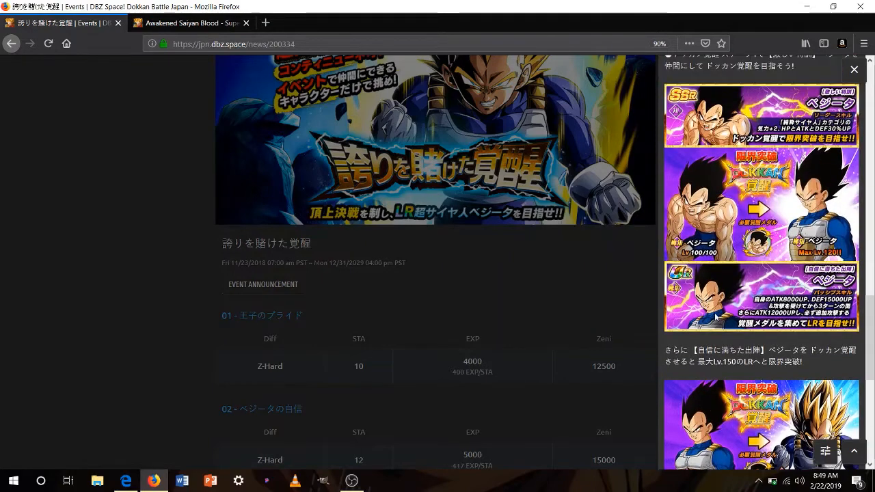
scroll("down", 3)
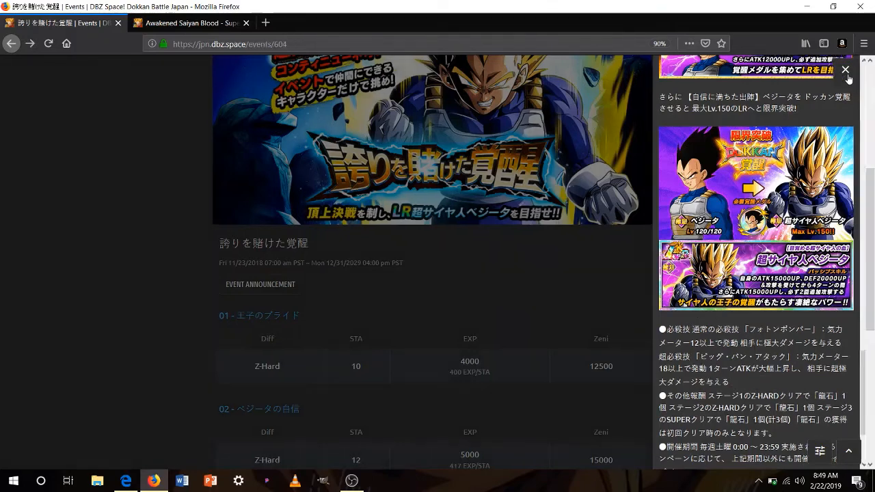
left_click(845, 69)
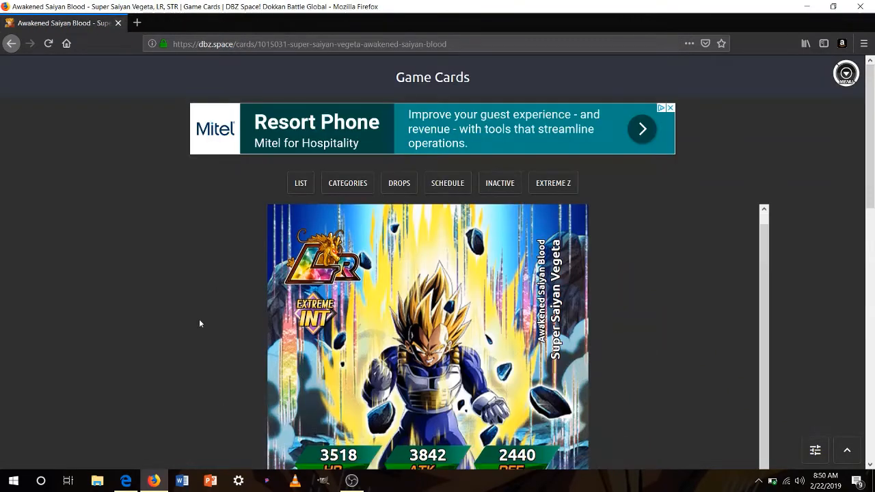
Scroll Super Saiyan Vegeta's LR card past its 3518 HP, 3842 ATK, 2440 DEF stats and Big Bang Attack super attack.
scroll("down", 3)
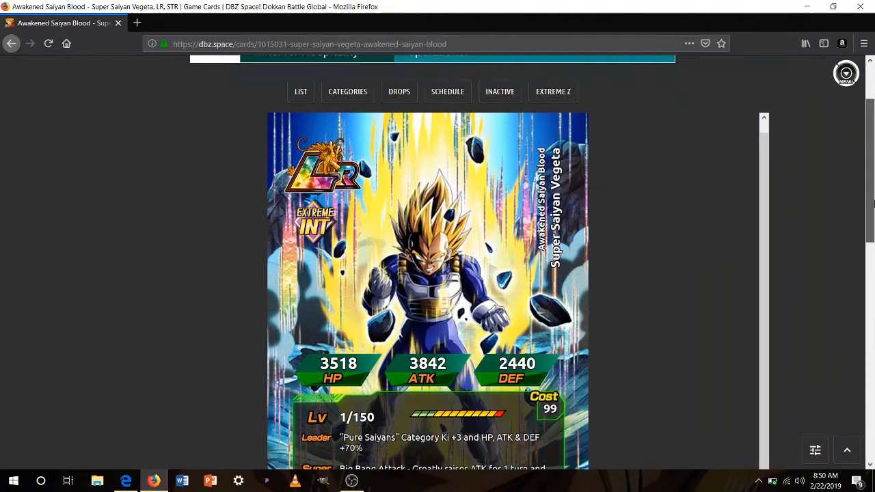
scroll("down", 3)
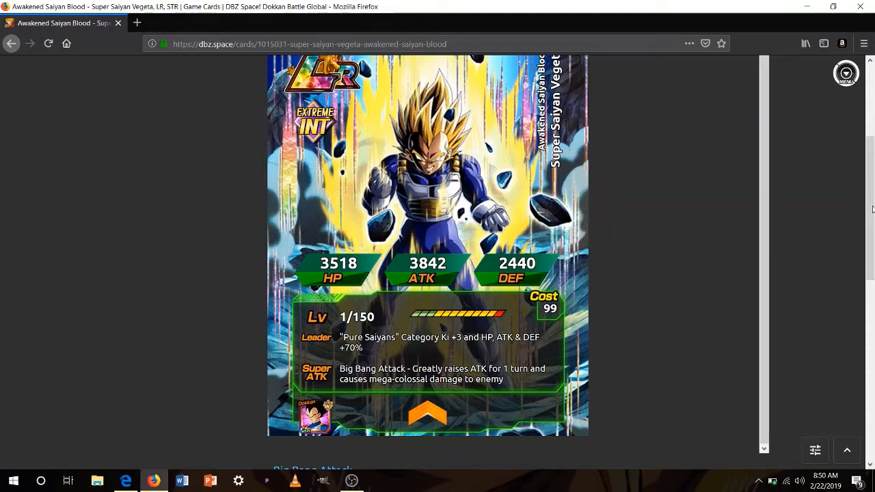
mouse_move(429, 418)
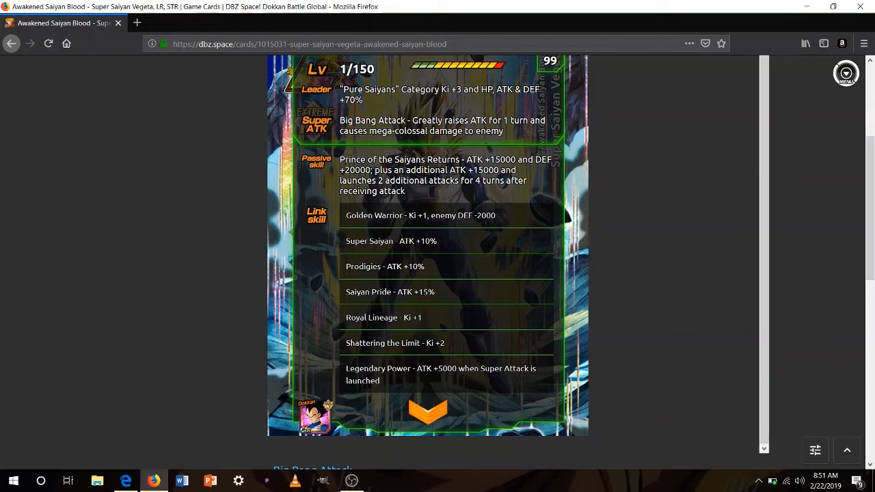
mouse_move(437, 341)
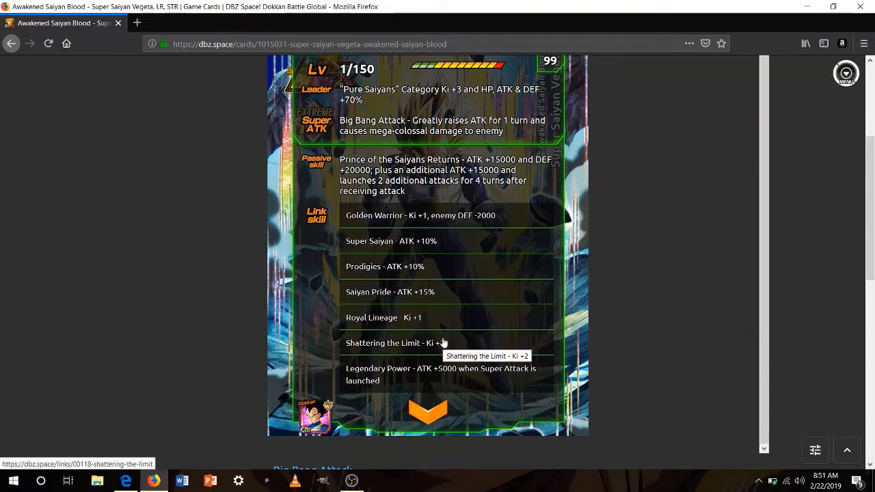
mouse_move(382, 370)
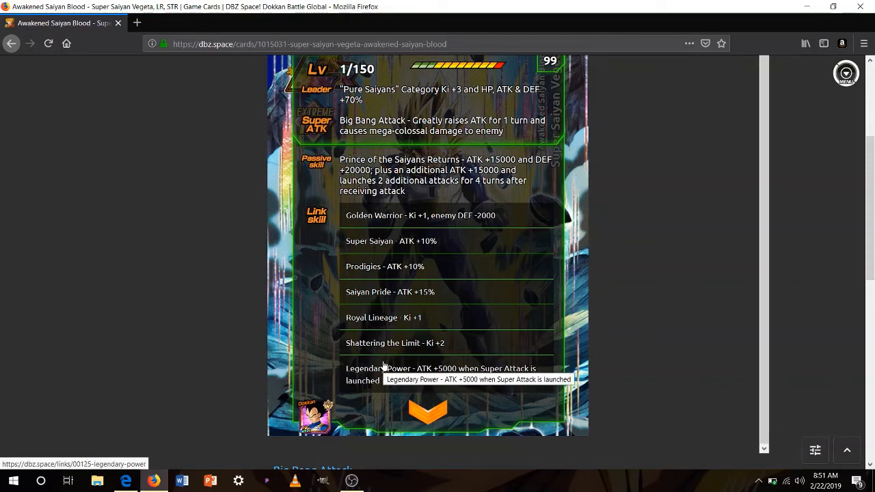
mouse_move(571, 344)
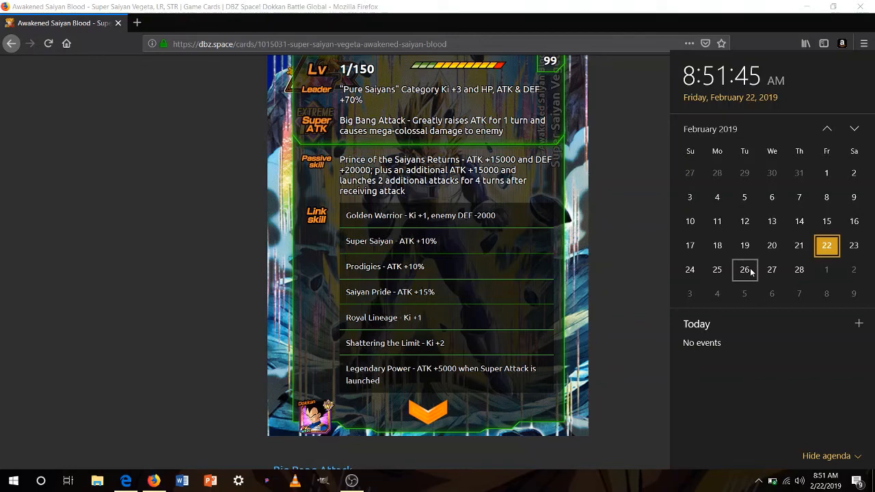
mouse_move(771, 294)
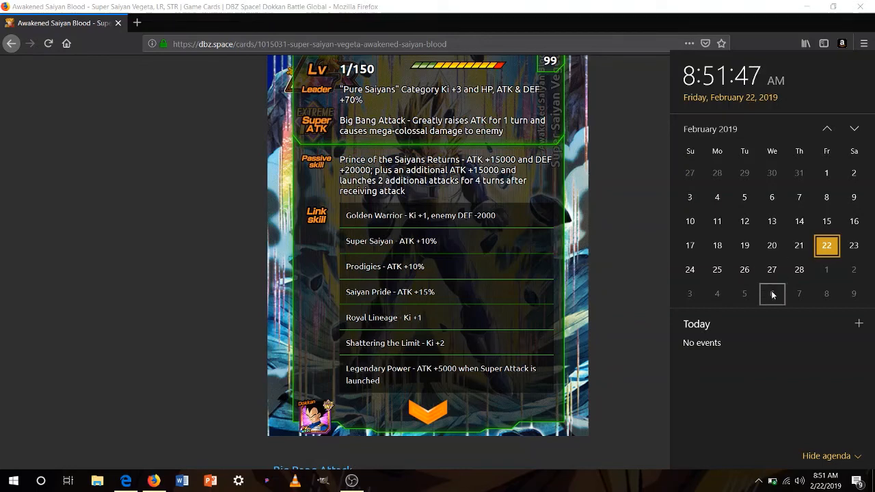
mouse_move(745, 285)
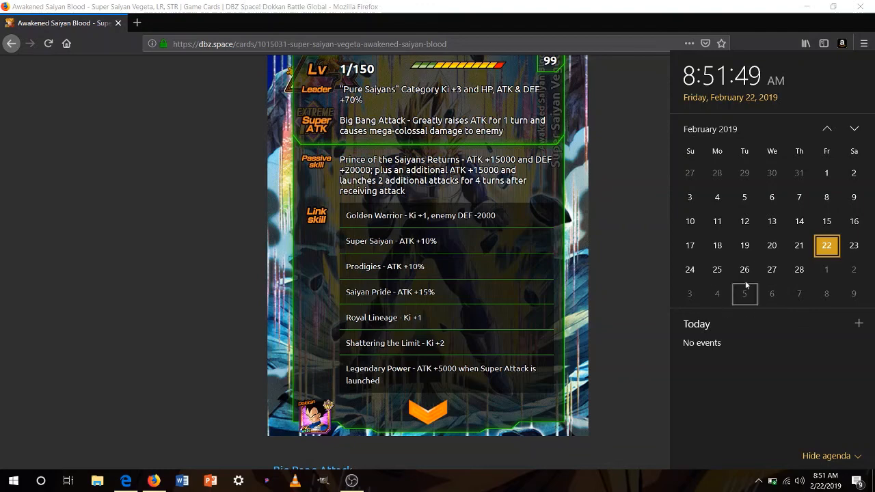